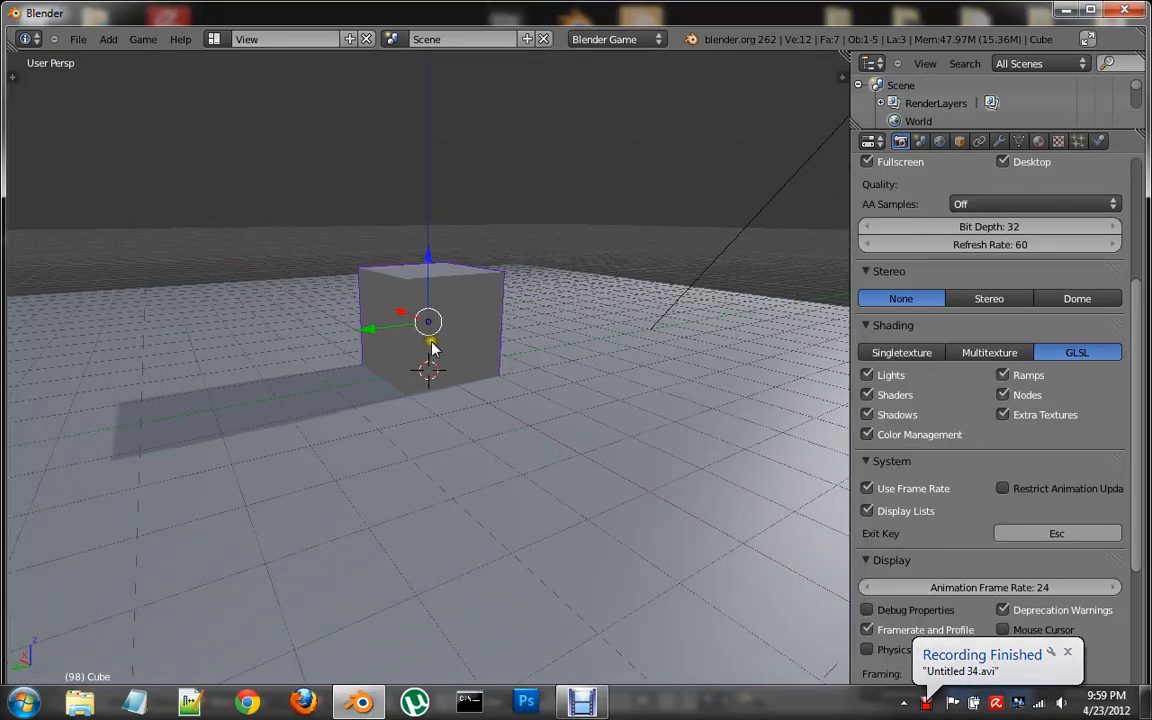
mouse_move(498, 362)
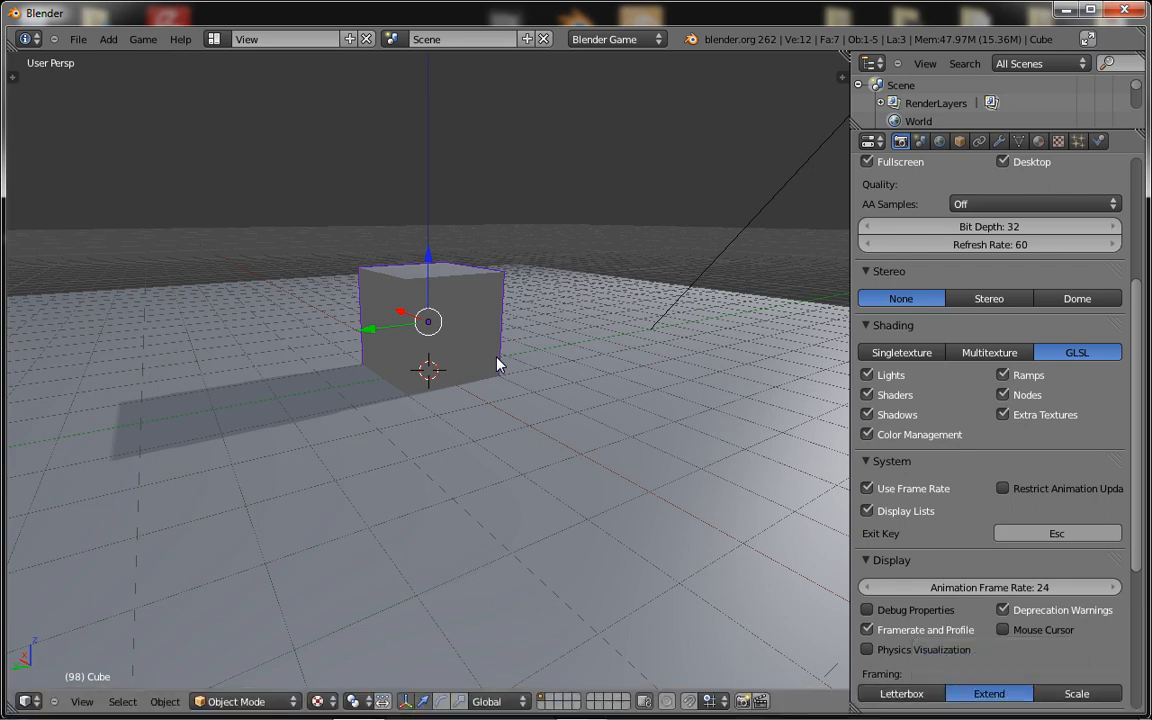
mouse_move(696, 376)
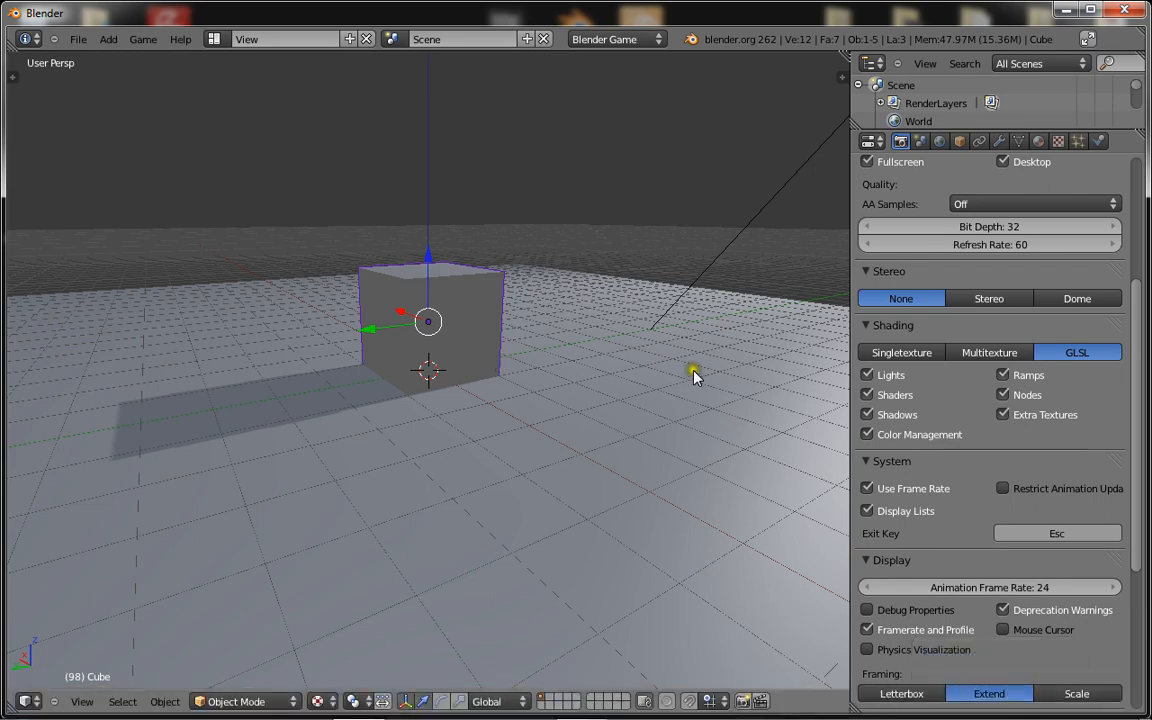
mouse_move(376, 280)
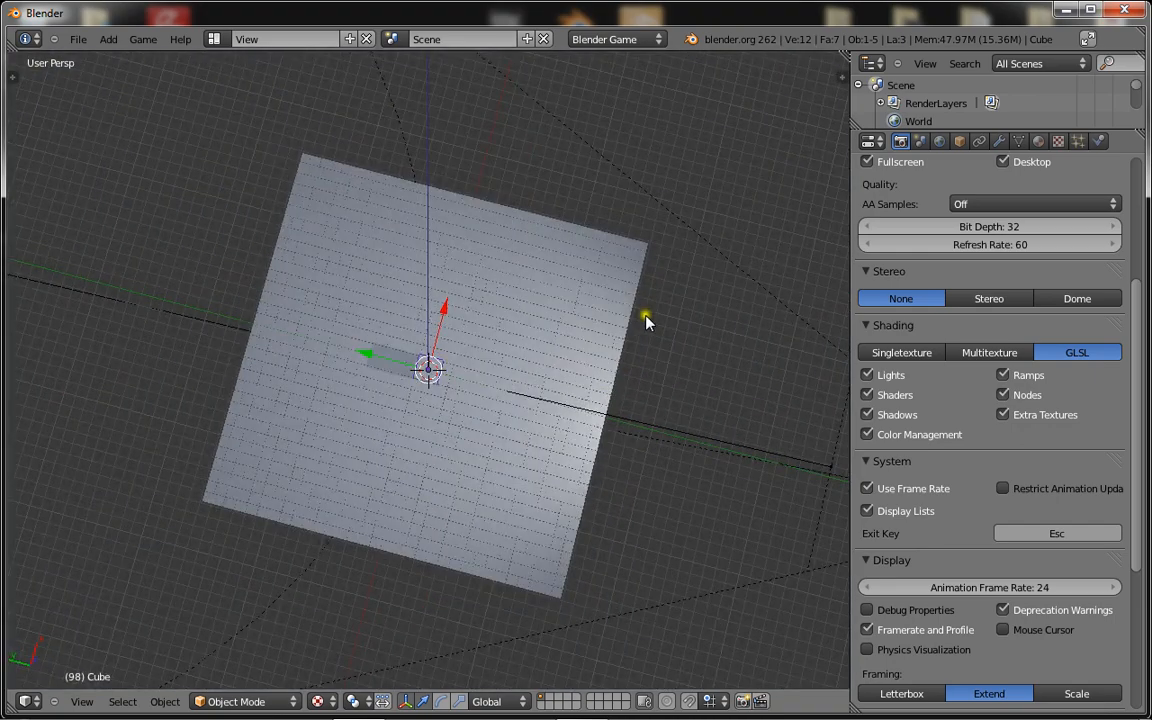
mouse_move(144, 322)
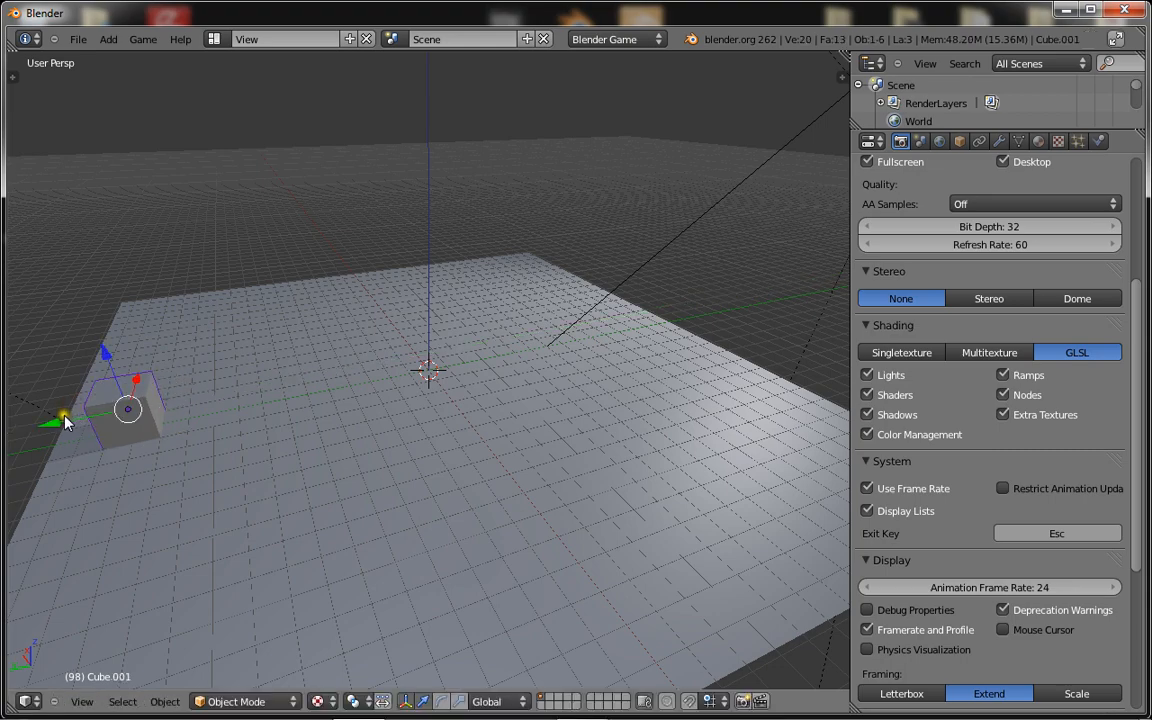
- Name one cube Zombie in the Item field, then select the left-edge cube and edit its name
drag(128, 408, 620, 316)
text(Zombie)
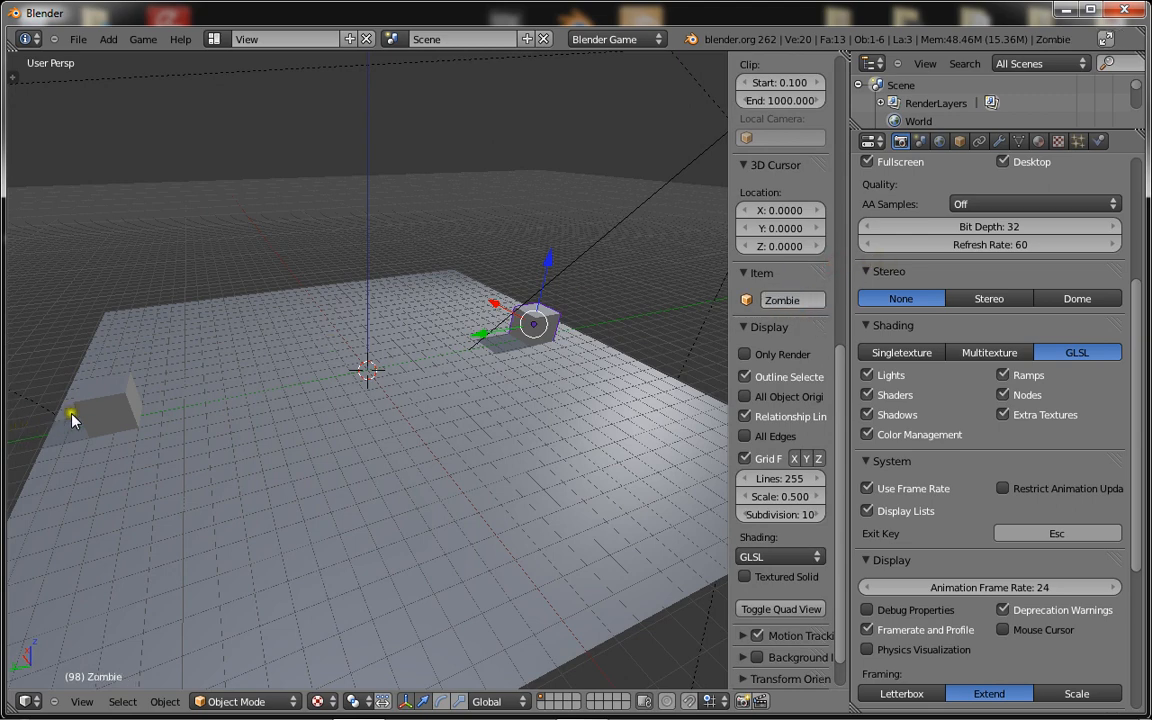
click(110, 404)
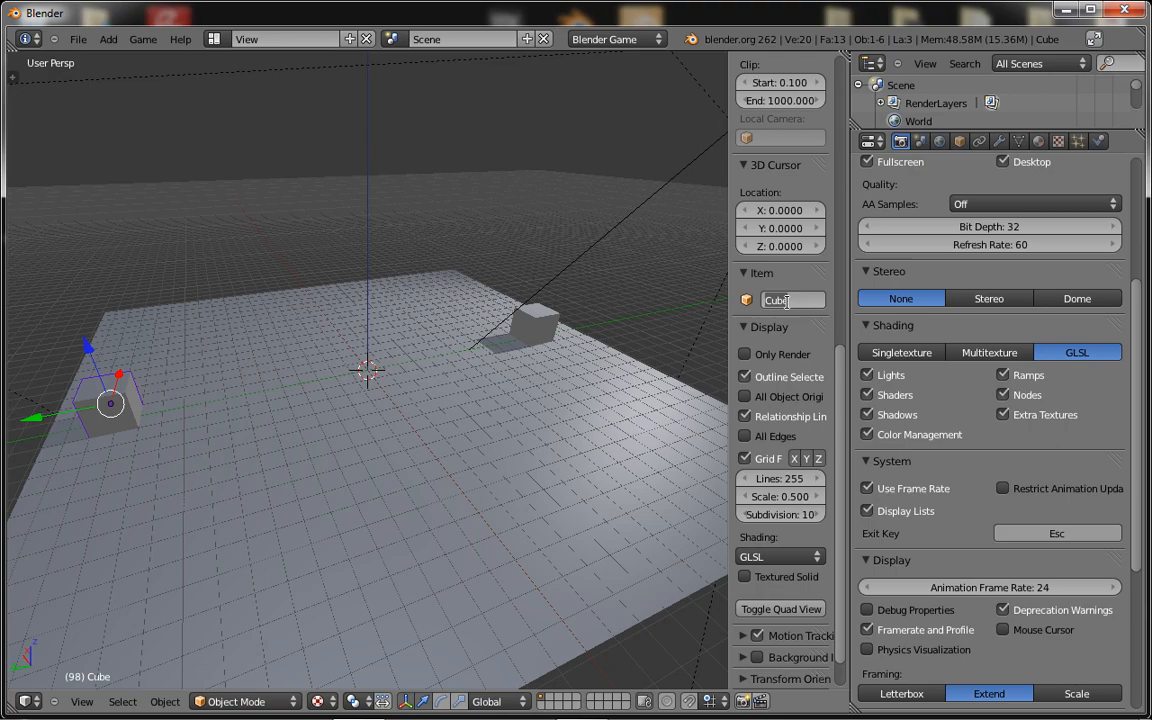
click(384, 420)
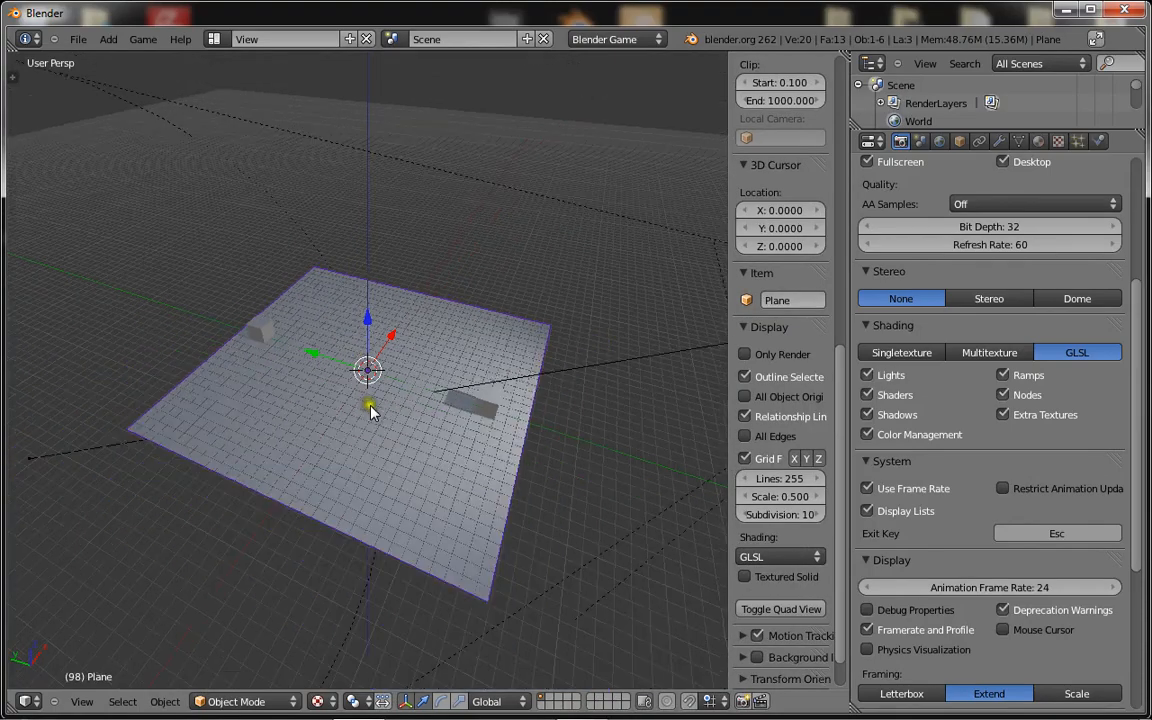
- Enter Edit Mode on the plane and extrude face strips upward into walls and a tall spire
drag(370, 410, 450, 418)
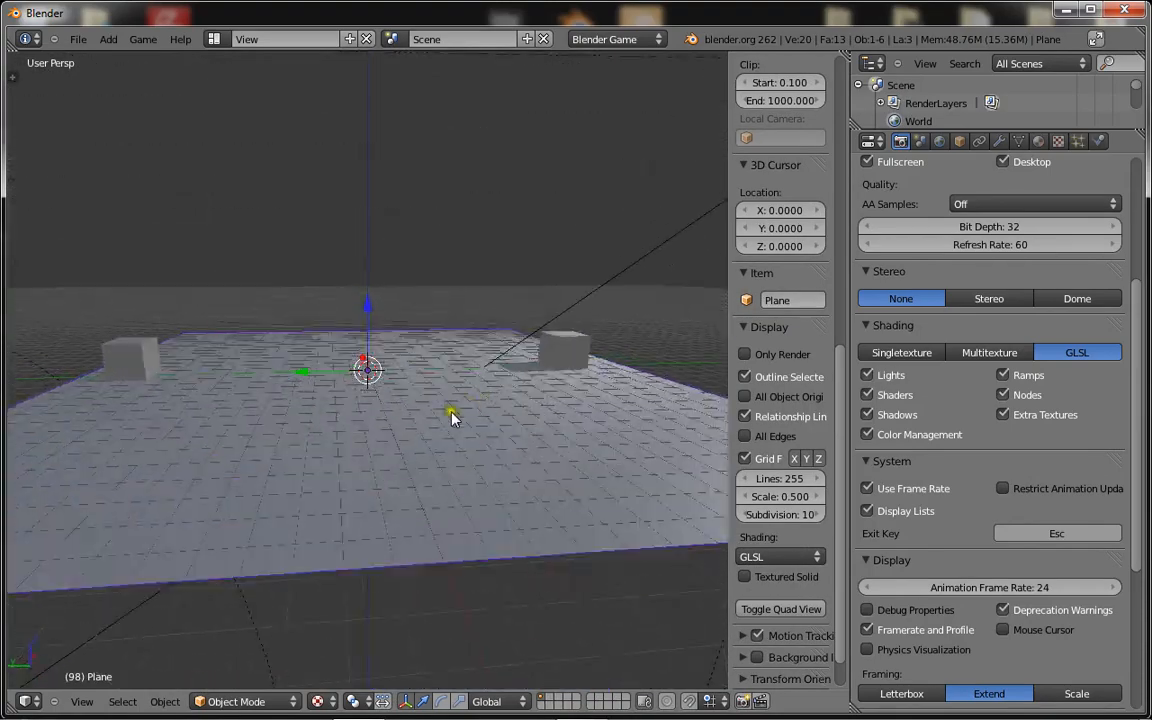
key(Tab)
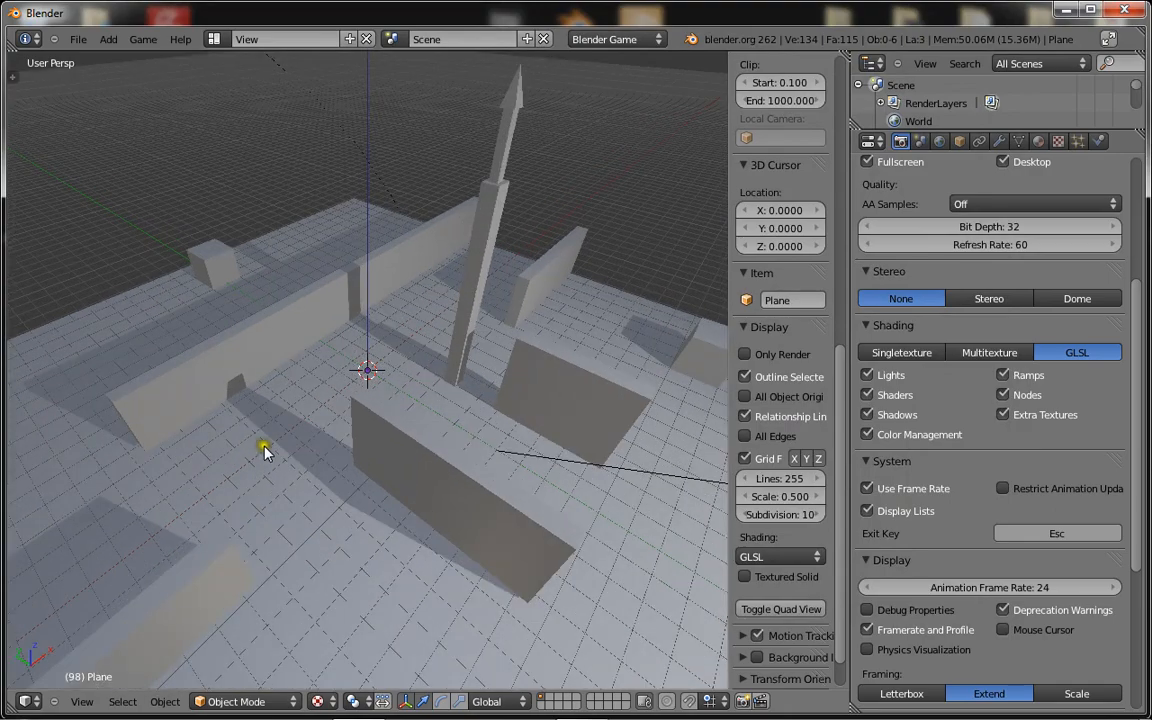
- Inspect the maze corridors, then select the floor plane for its scene settings
drag(264, 450, 260, 524)
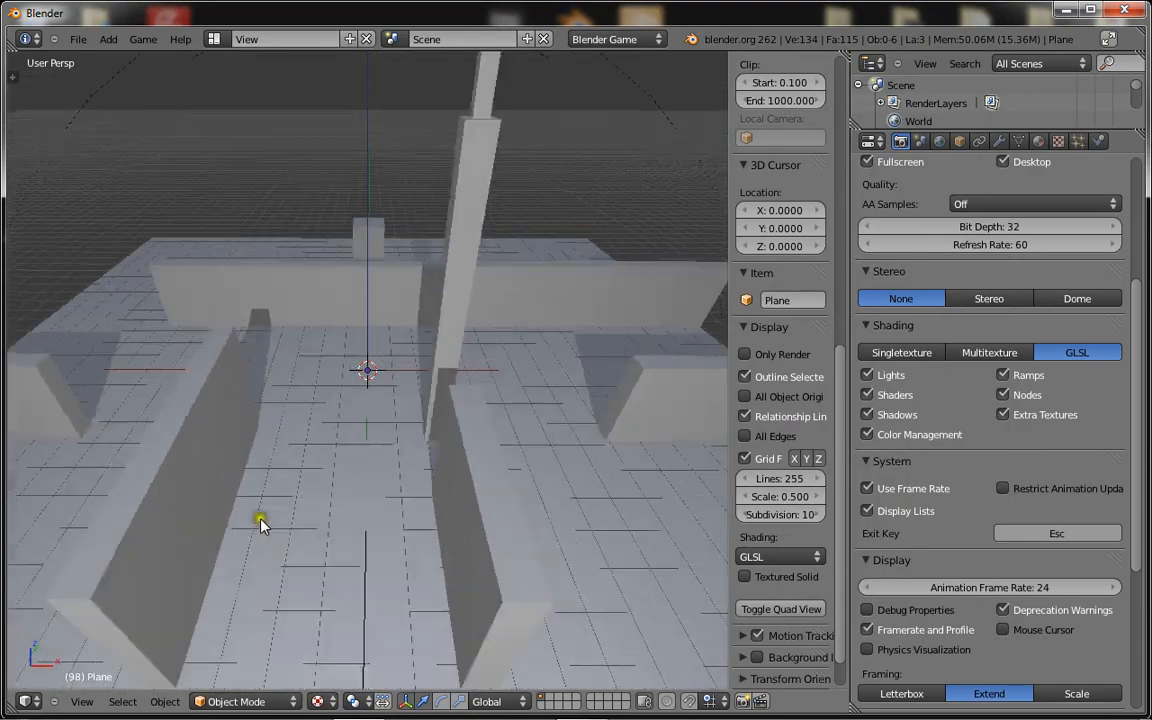
drag(260, 524, 344, 414)
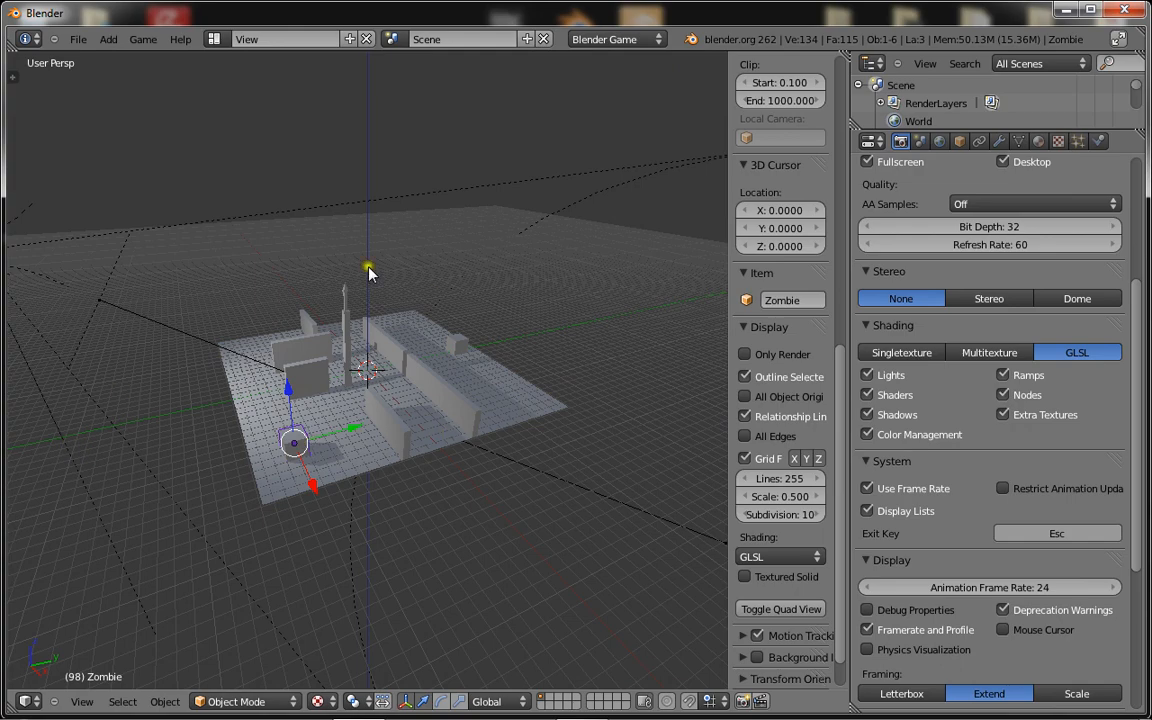
click(410, 404)
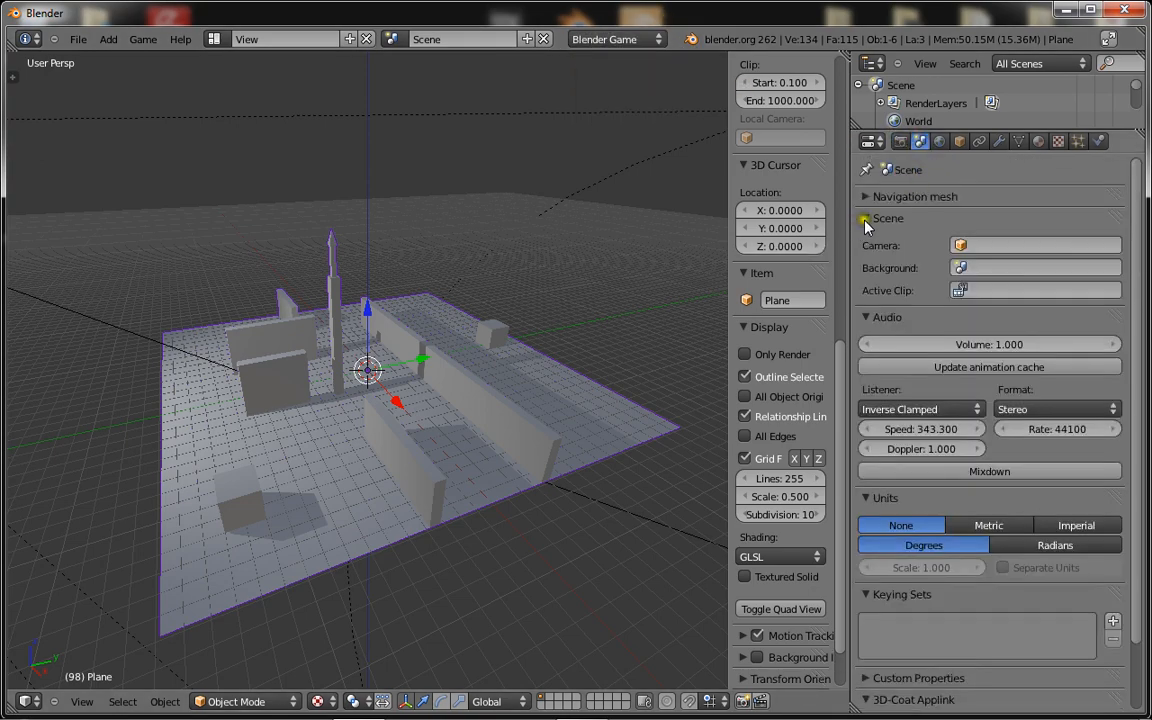
- Build the navigation mesh from the floor and inspect it from above
click(866, 196)
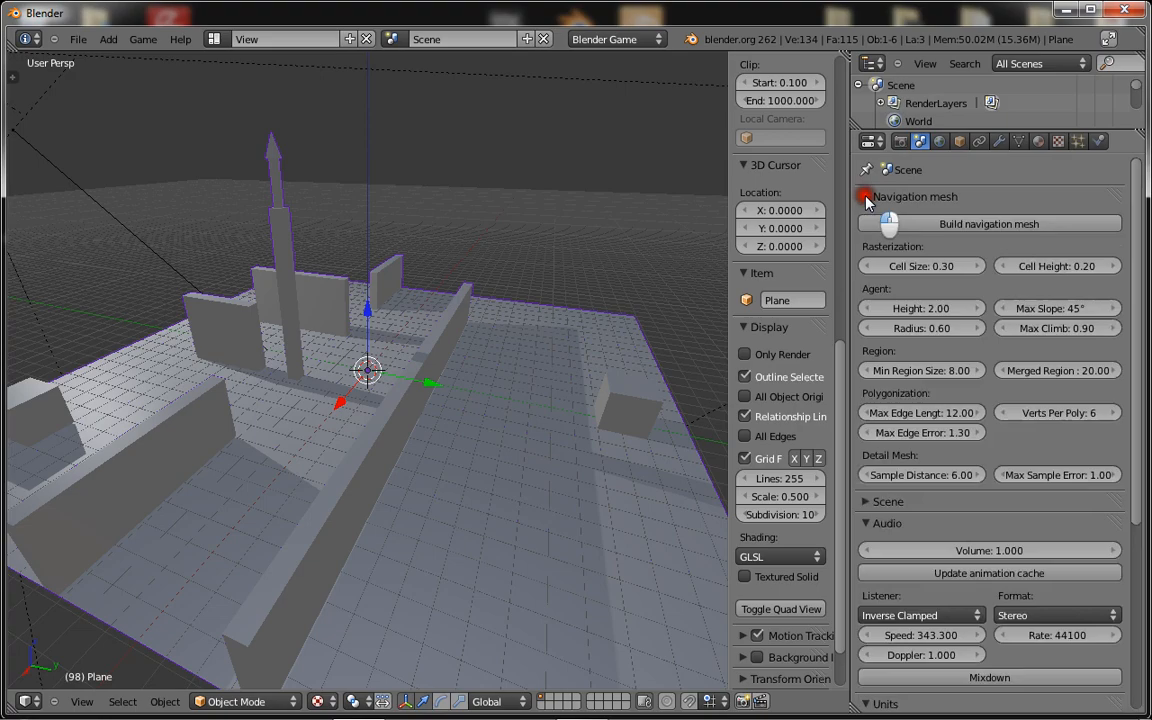
click(988, 224)
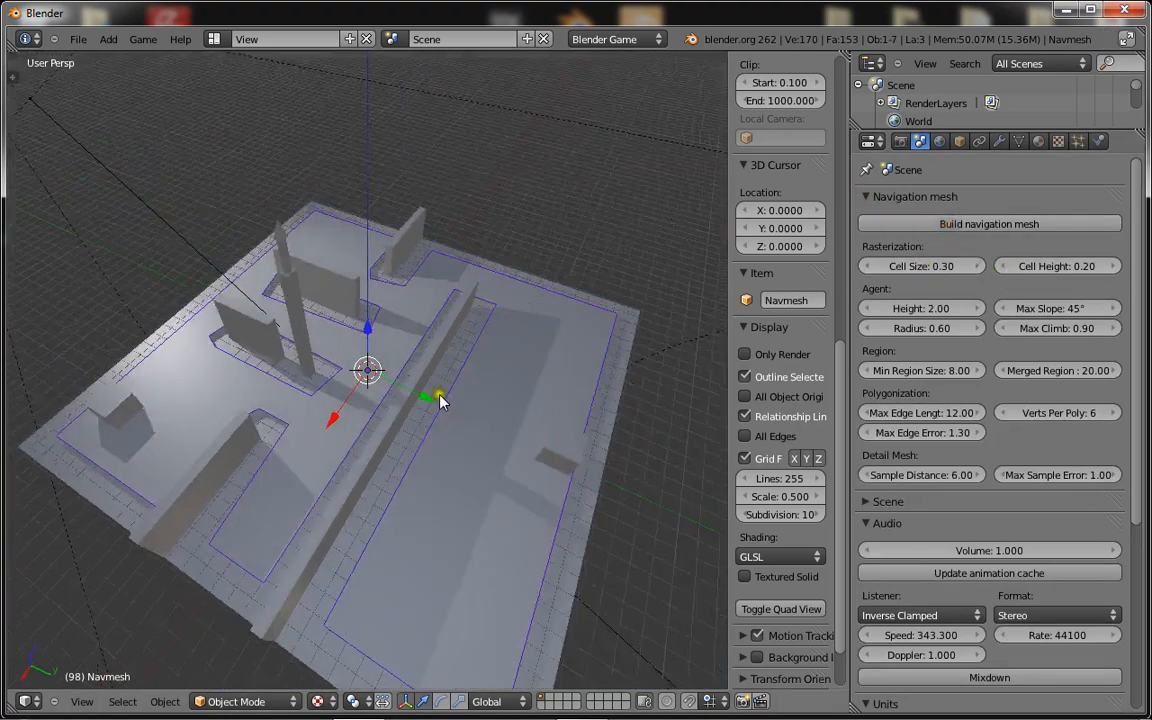
drag(440, 400, 430, 510)
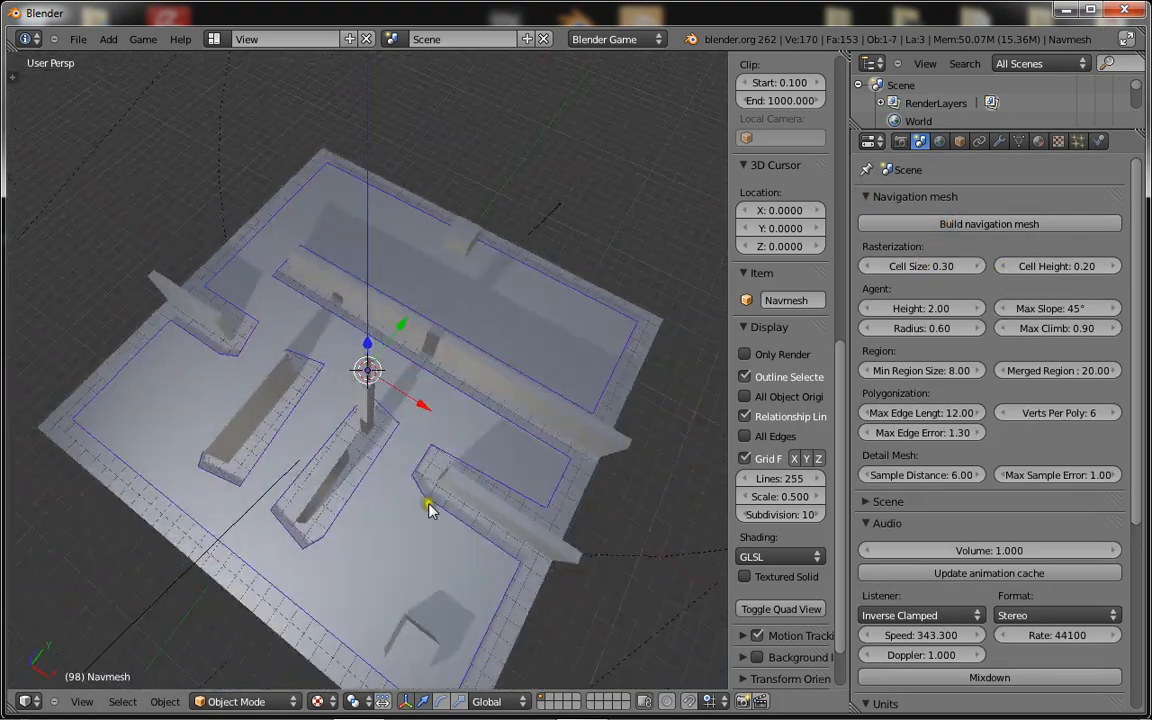
drag(430, 510, 550, 556)
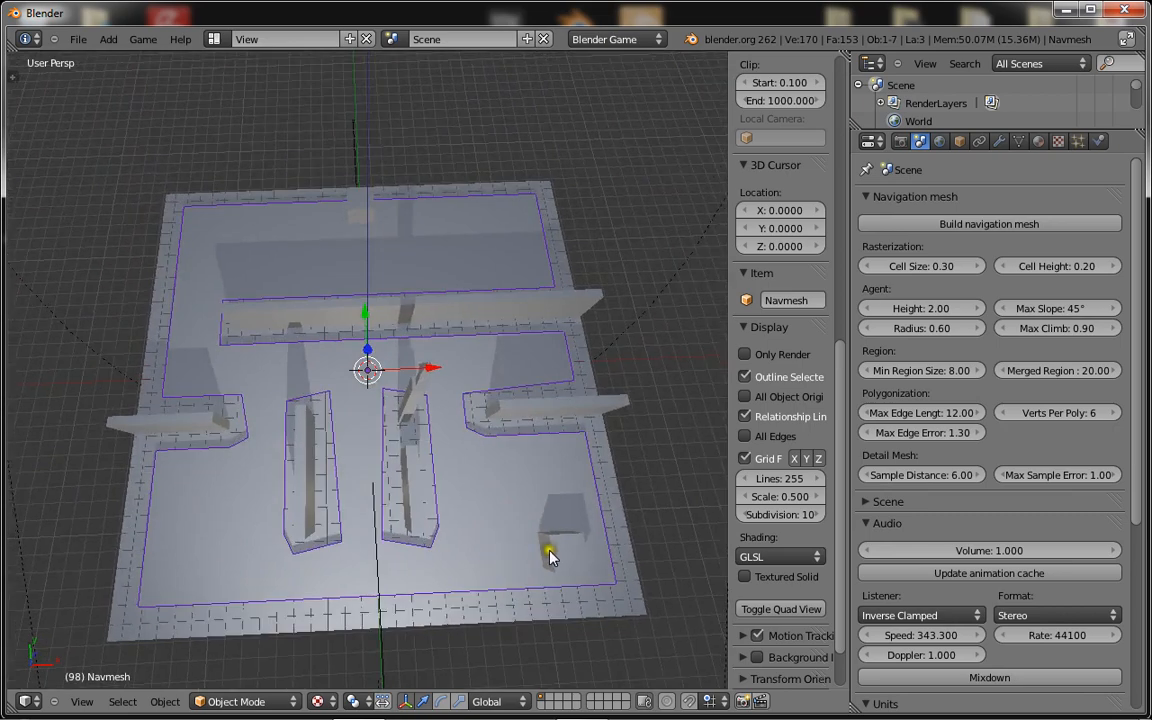
drag(550, 556, 500, 598)
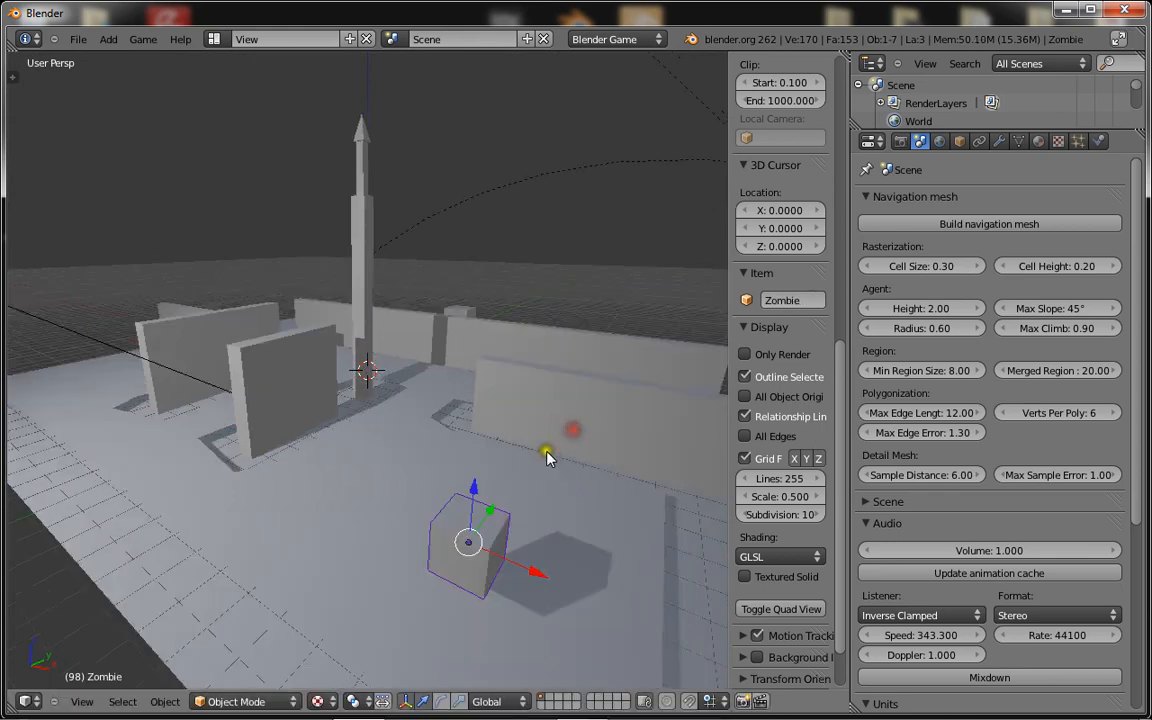
- Select the Navmesh object, then the Zombie cube
click(988, 224)
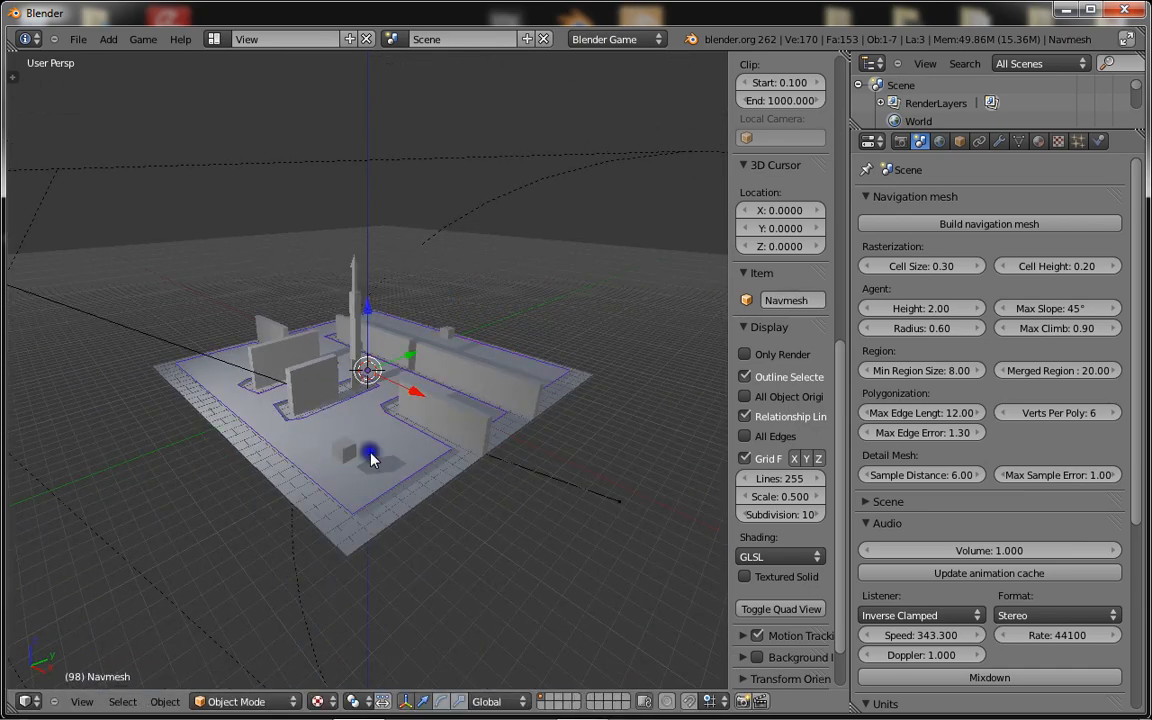
click(988, 224)
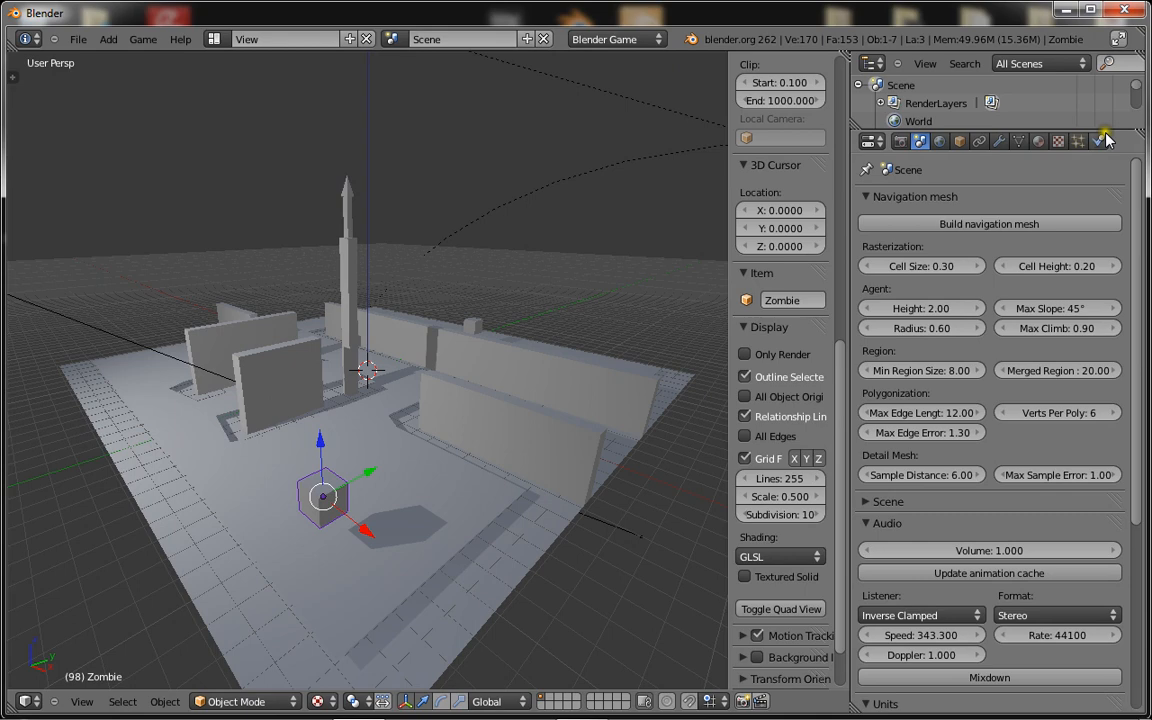
- Set the Zombie's Physics Type to Dynamic with Actor enabled
click(1078, 140)
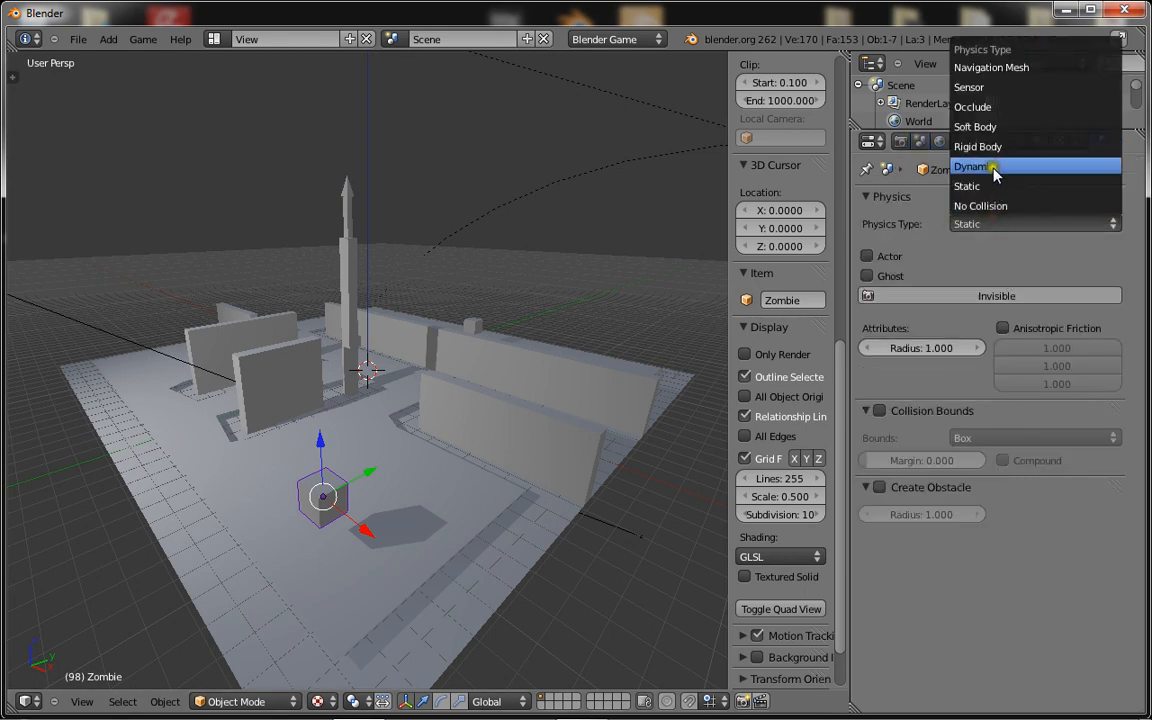
click(970, 166)
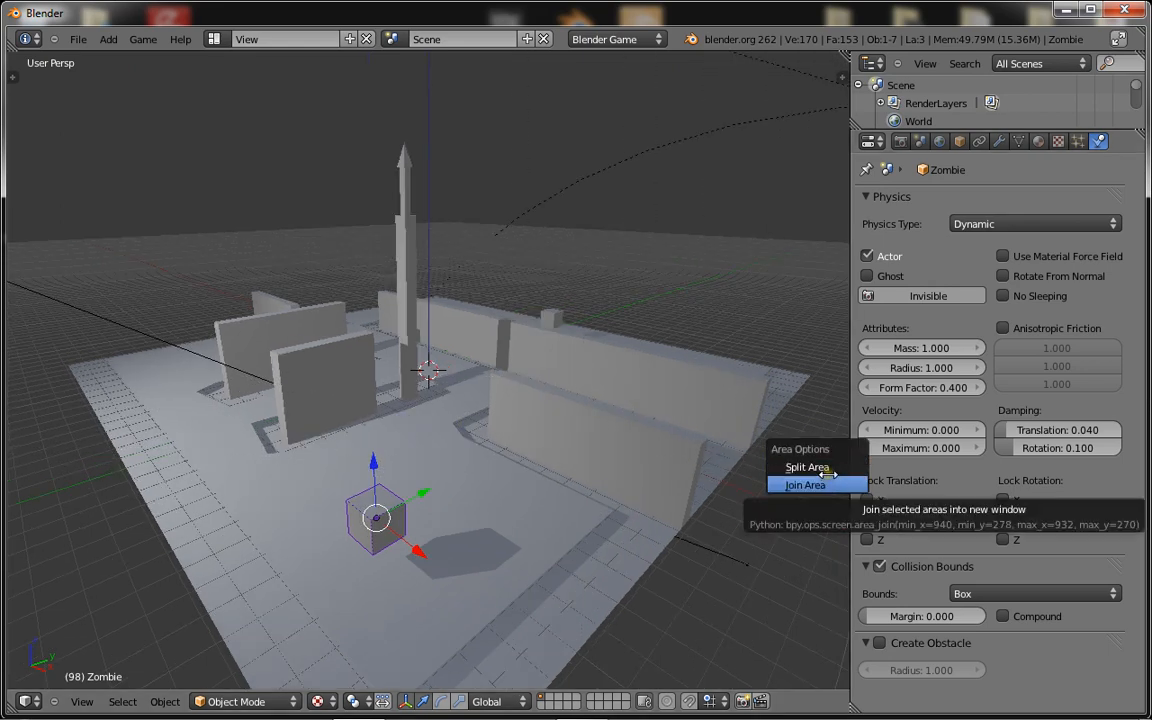
mouse_move(806, 468)
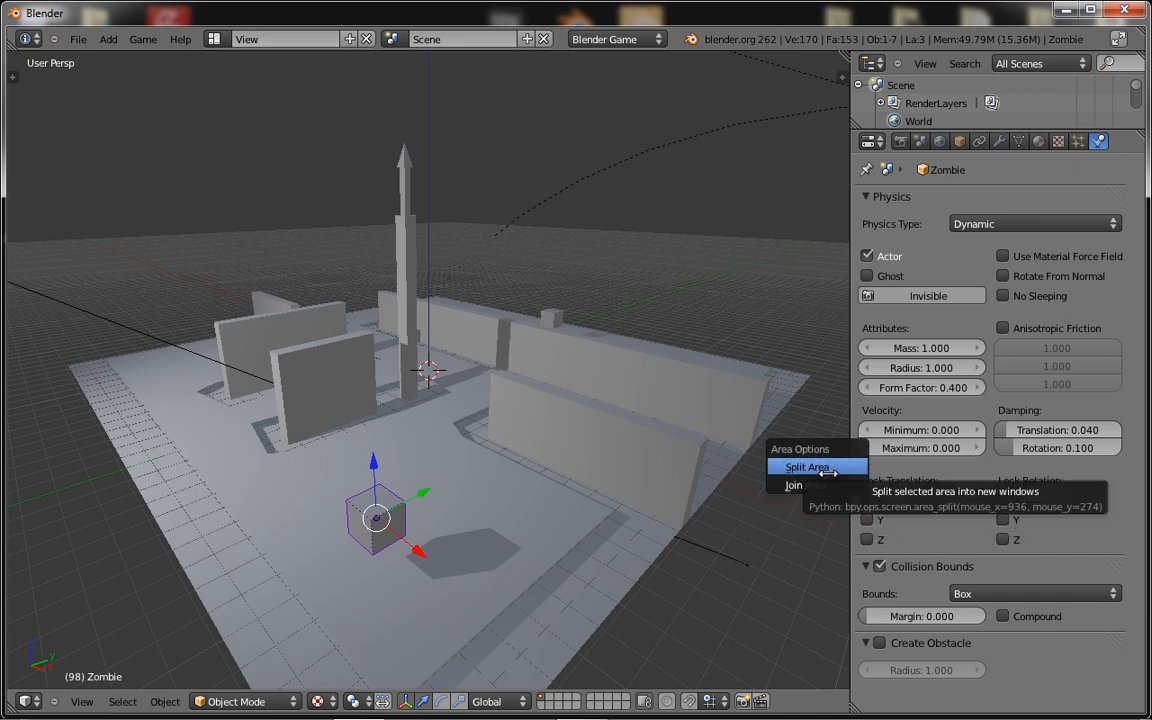
- Split off a Logic Editor and add an Always sensor and a Steering actuator to Zombie
click(808, 468)
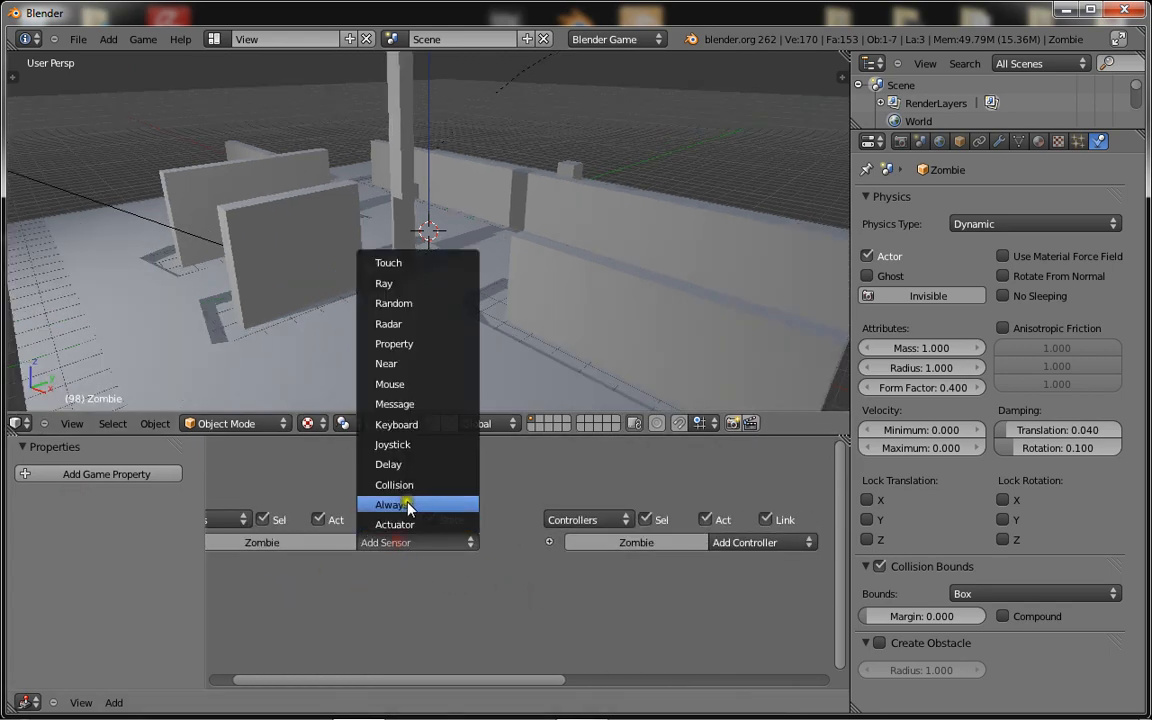
click(392, 504)
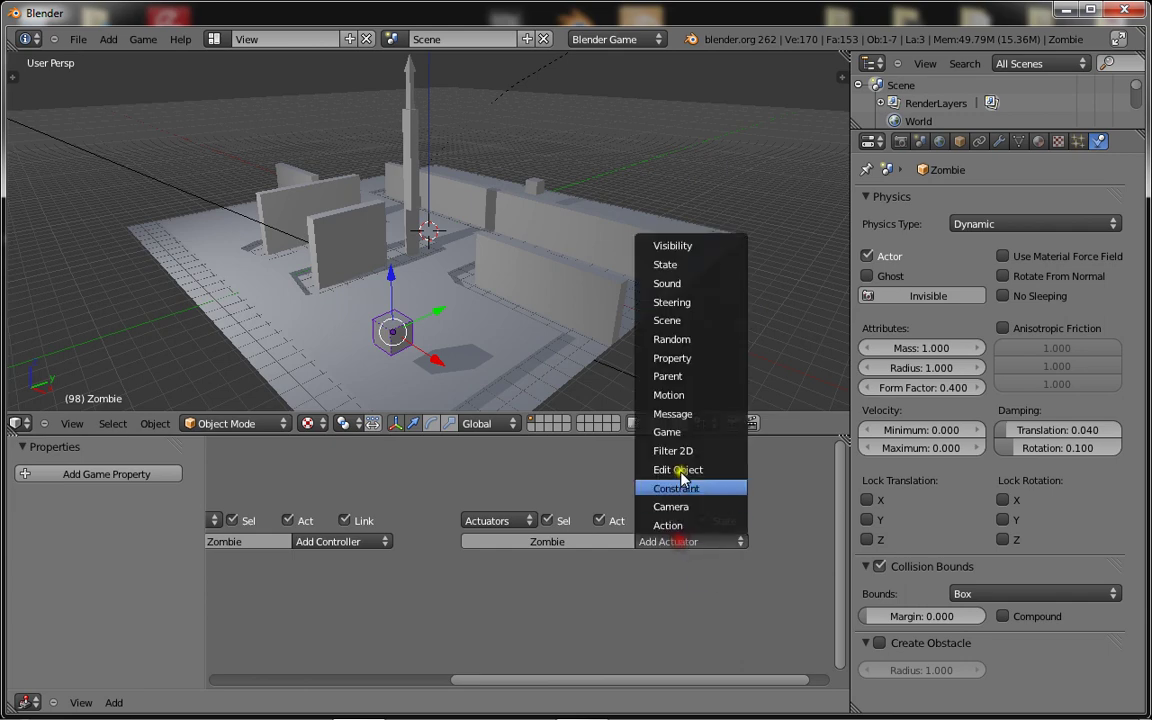
click(672, 302)
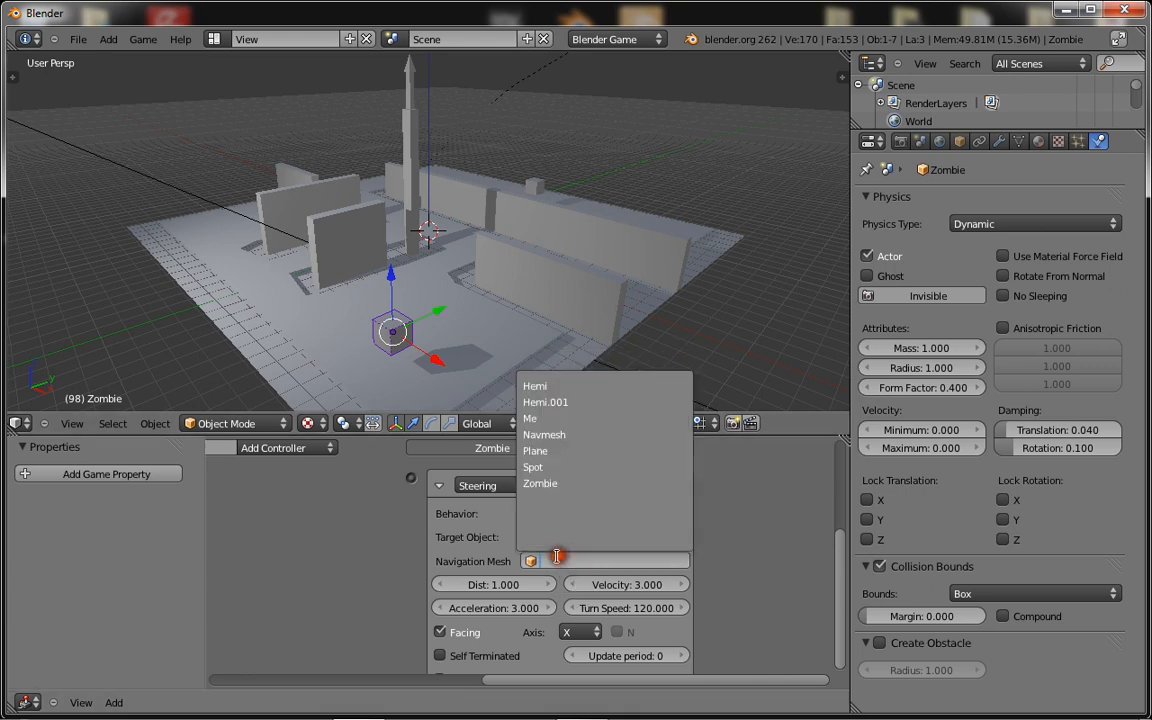
- Set the Steering actuator to use Navmesh with path visualization, then run the game with P
click(528, 418)
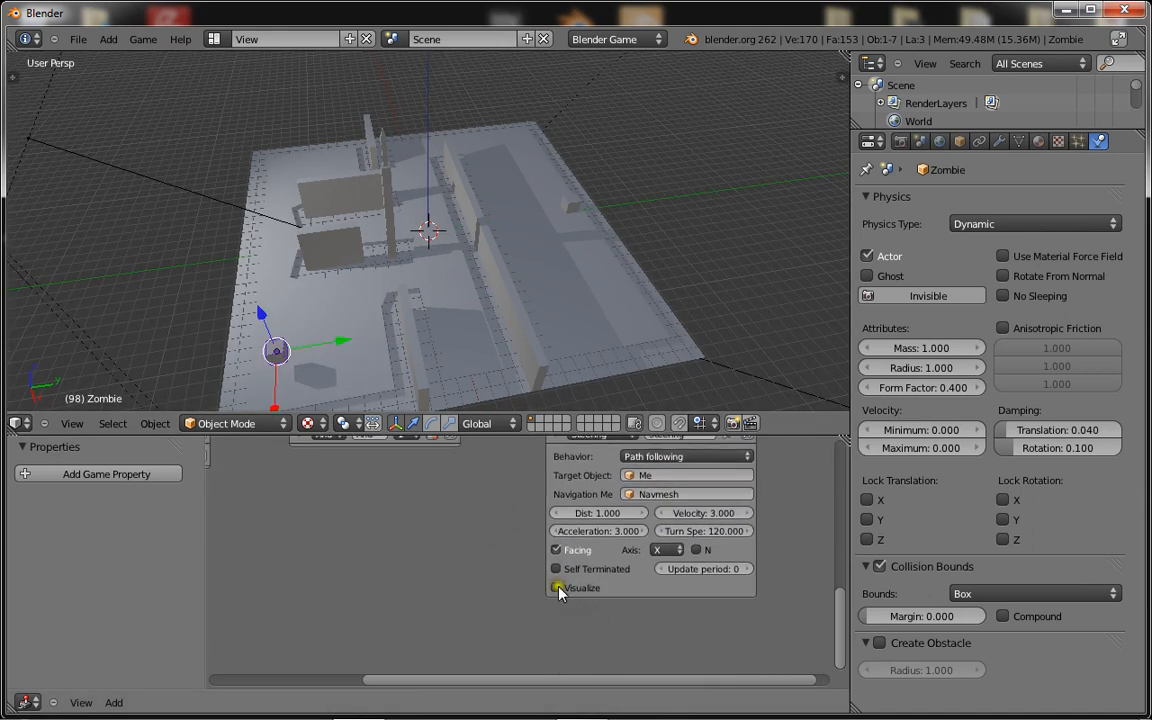
click(556, 588)
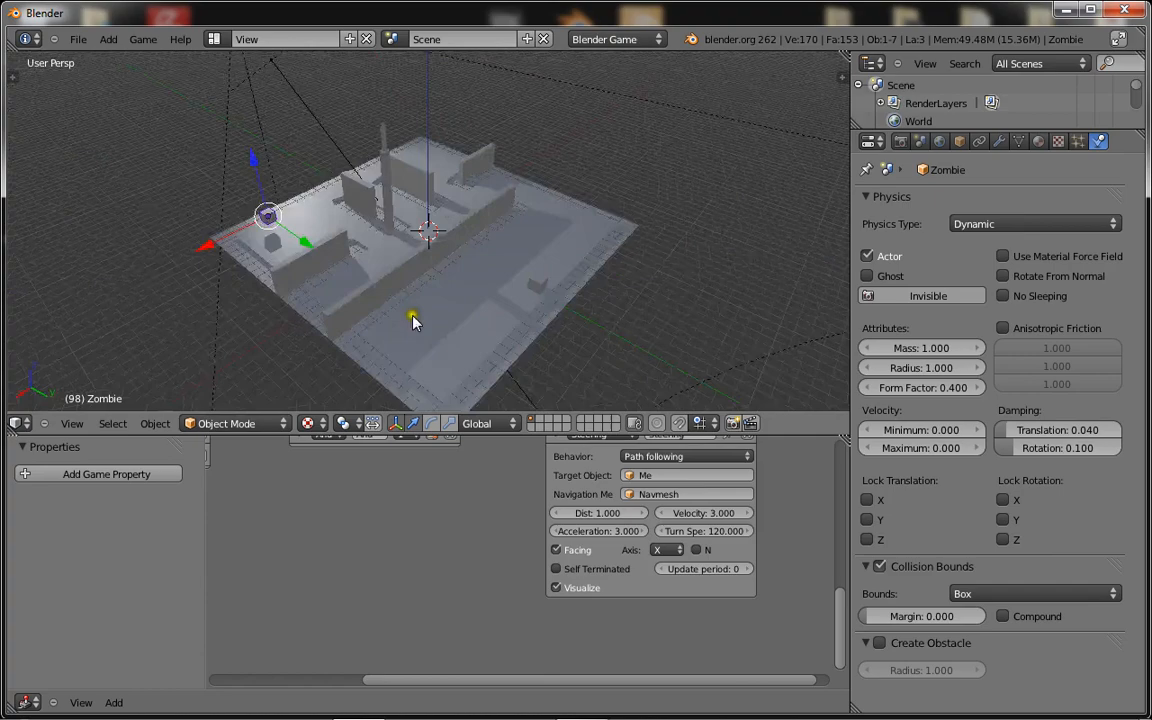
drag(412, 322, 492, 316)
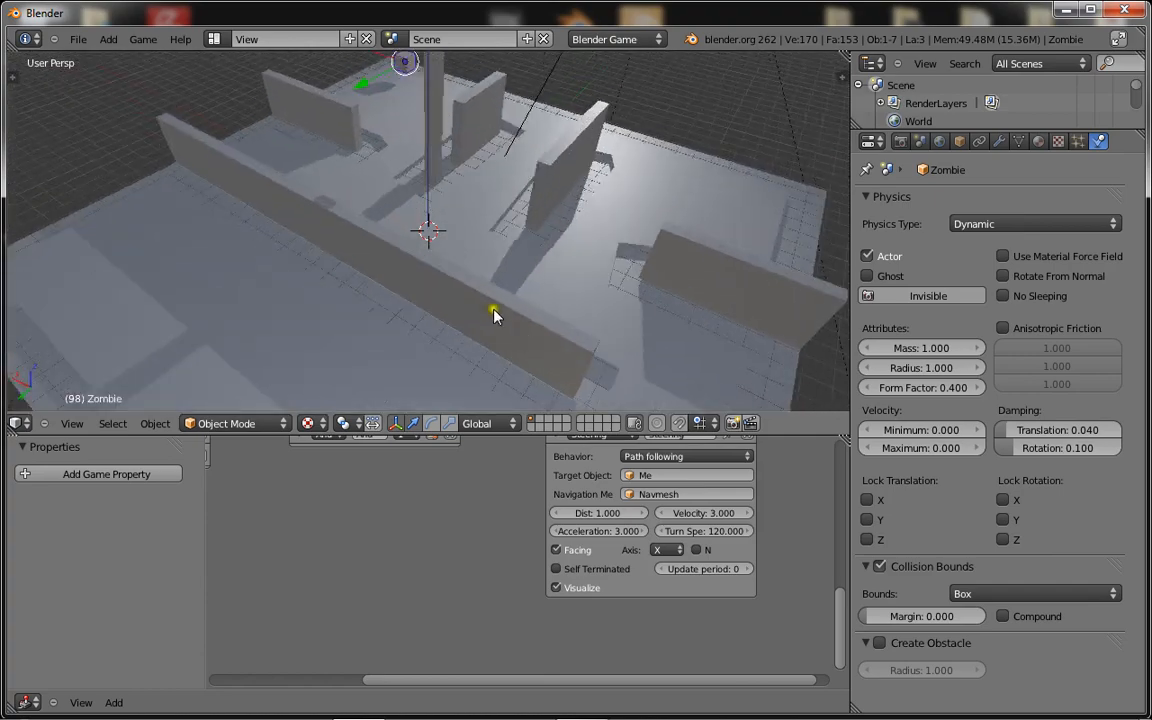
drag(492, 312, 360, 338)
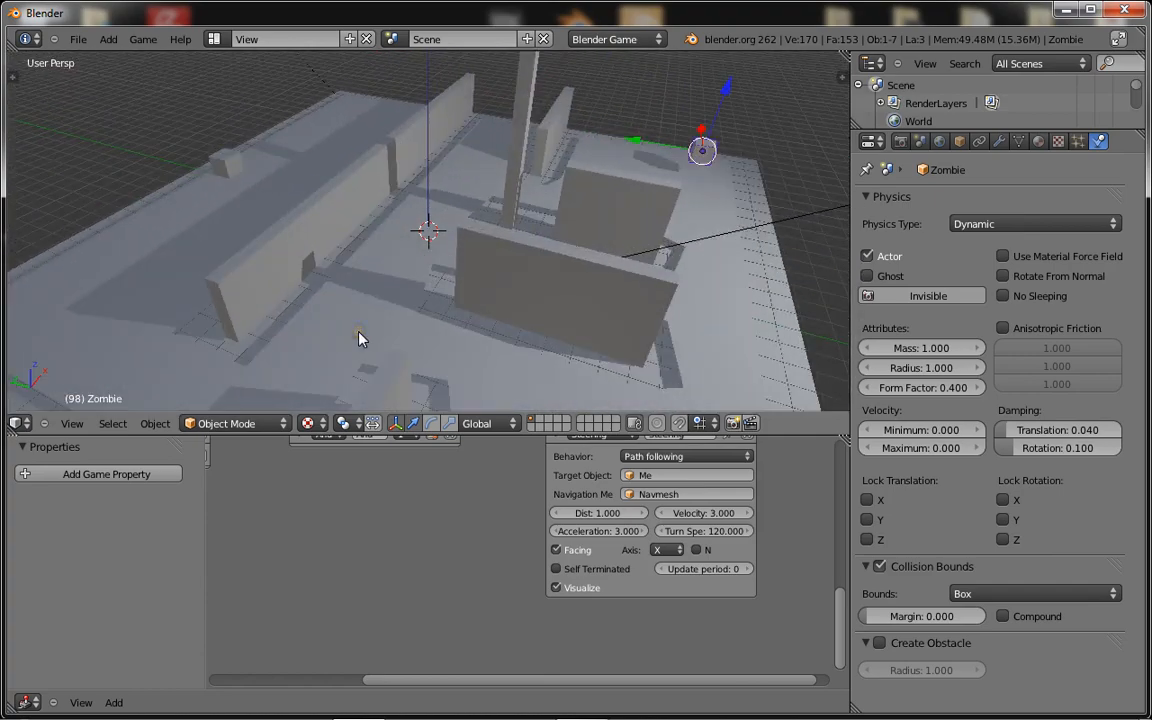
key(p)
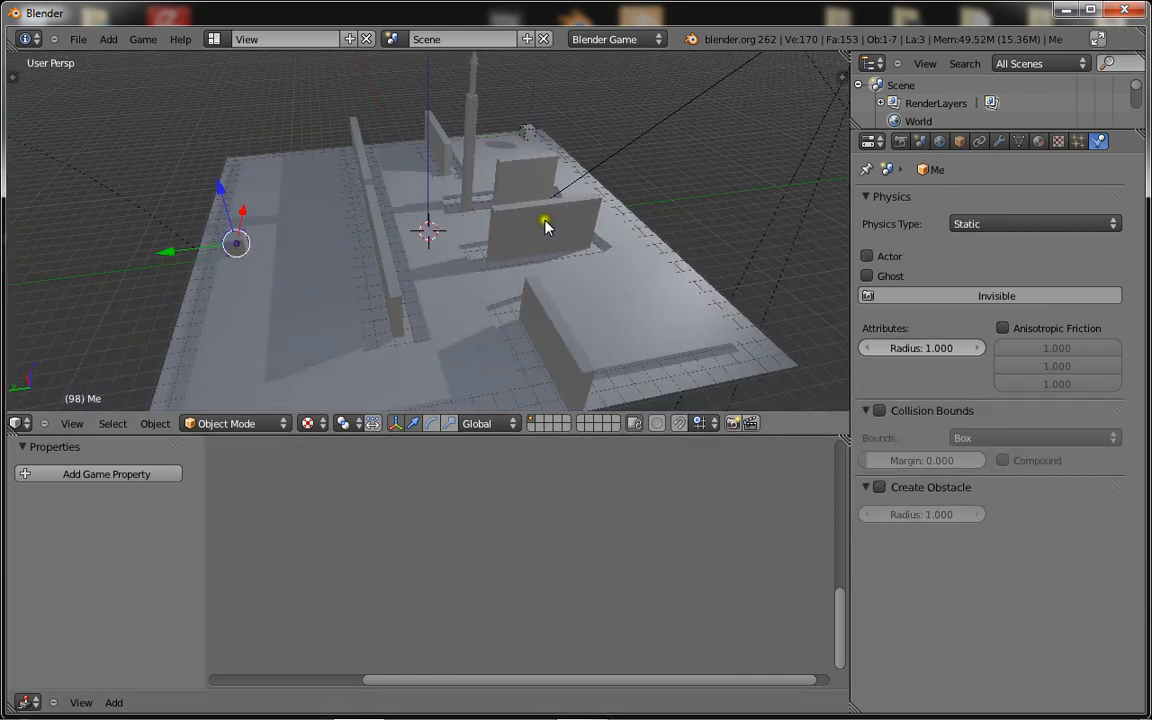
- Select Zombie, review the scene's navigation mesh settings and look over the maze
click(528, 132)
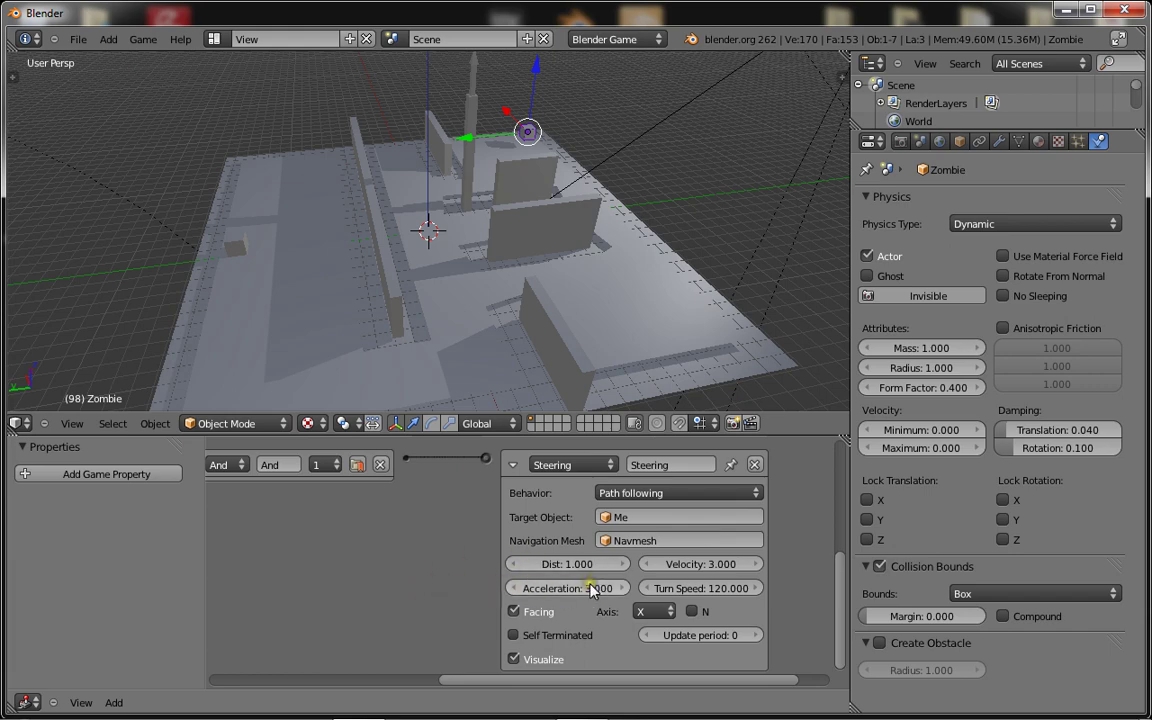
click(920, 140)
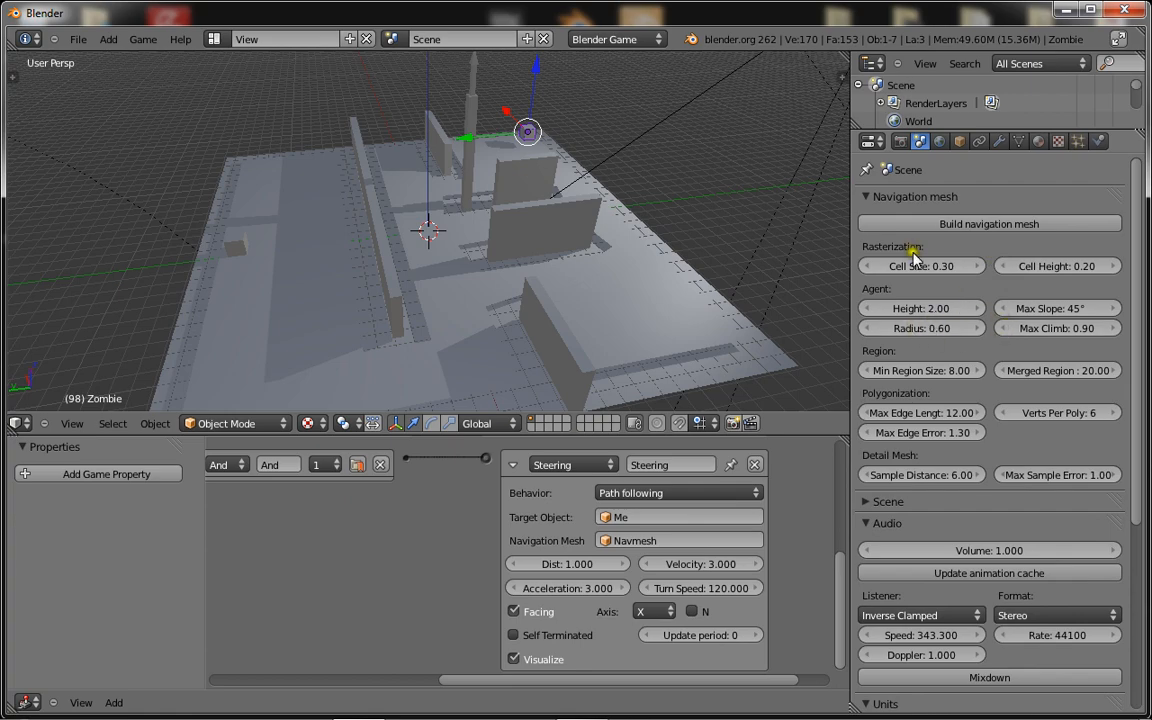
mouse_move(888, 356)
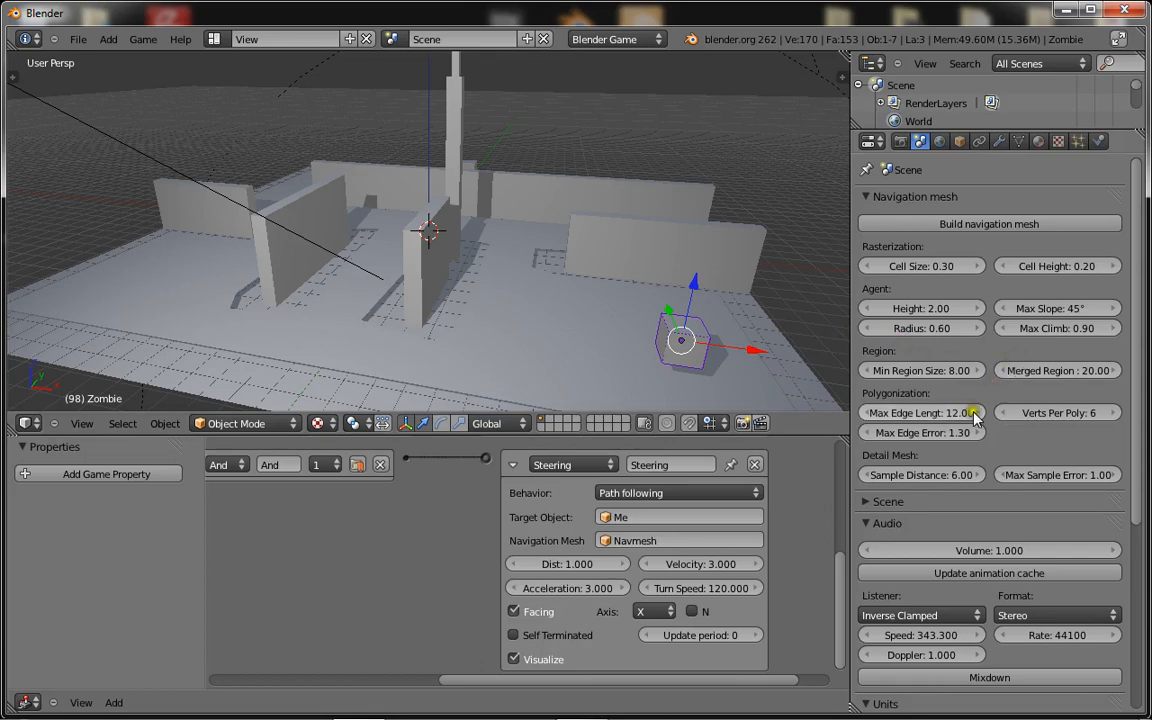
mouse_move(724, 304)
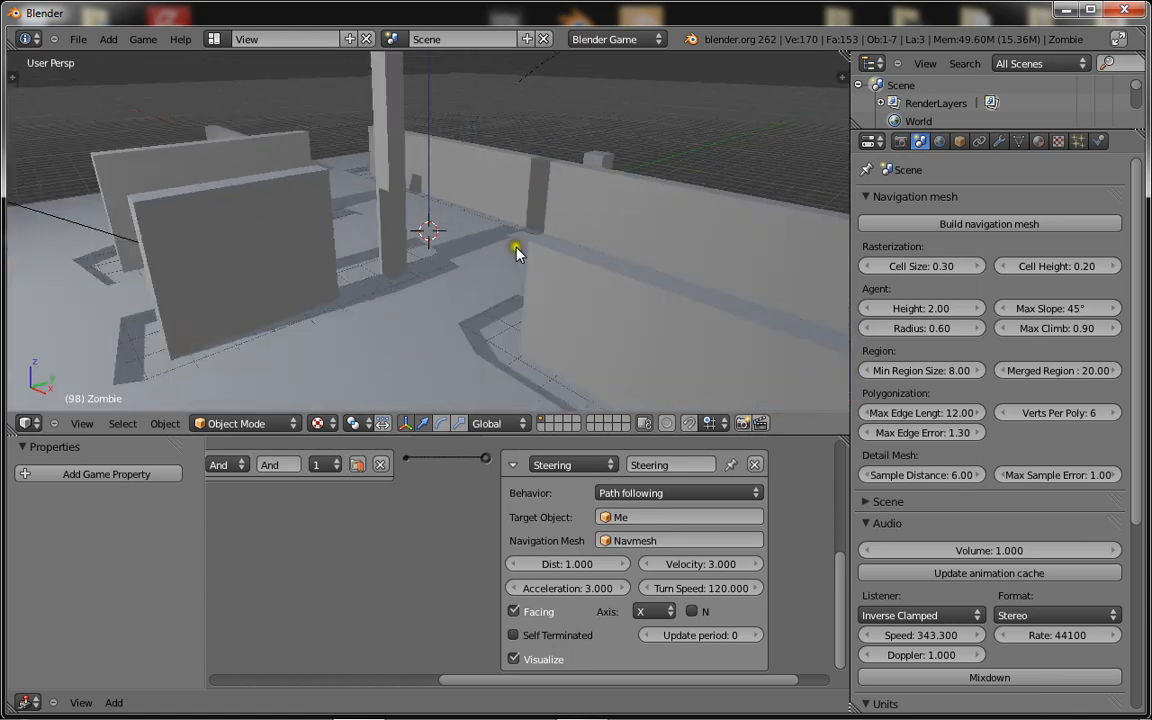
mouse_move(1030, 318)
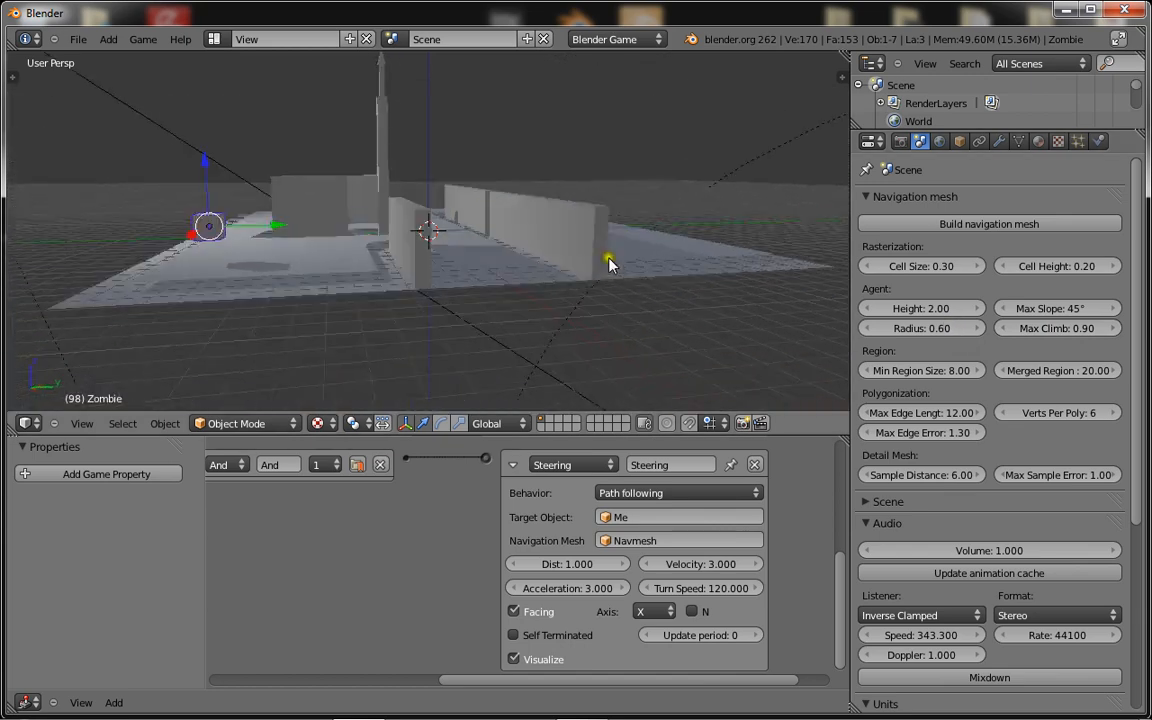
drag(610, 264, 528, 210)
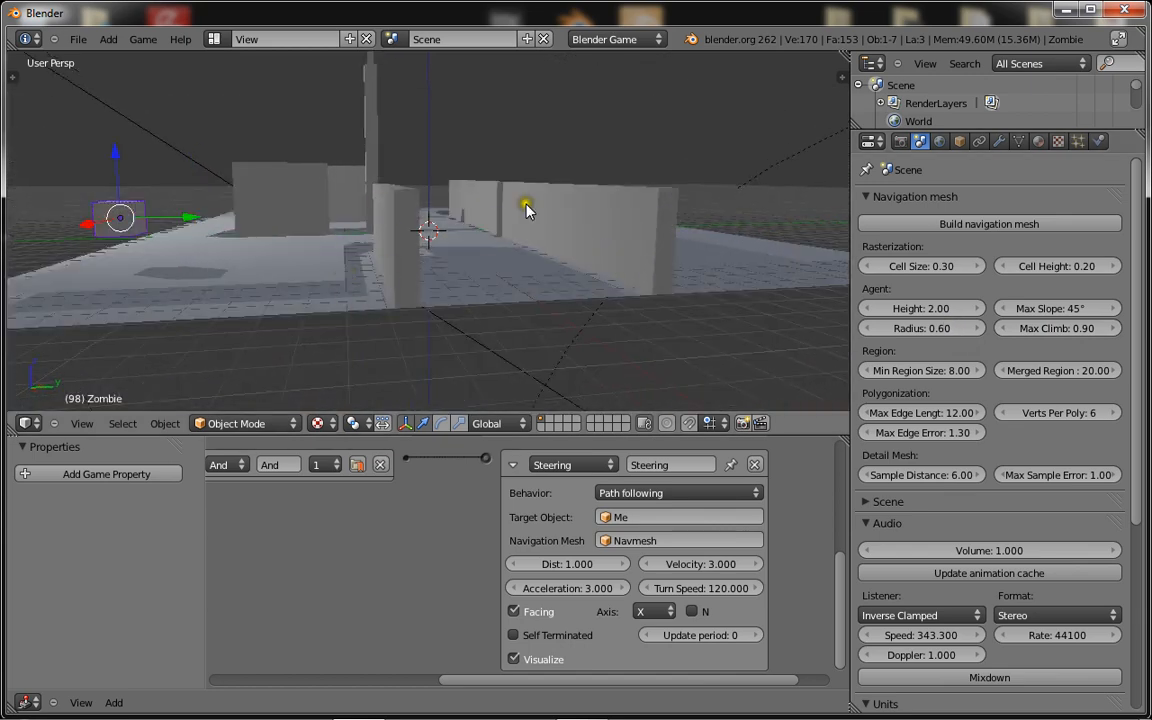
drag(528, 210, 396, 364)
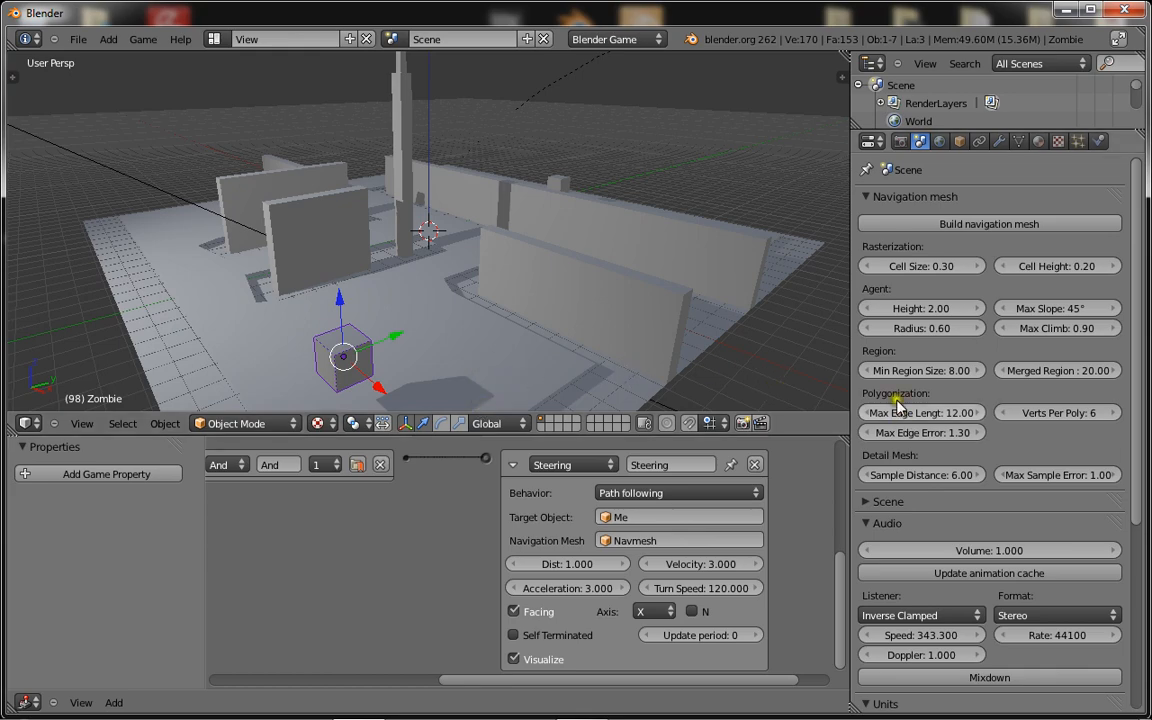
mouse_move(572, 386)
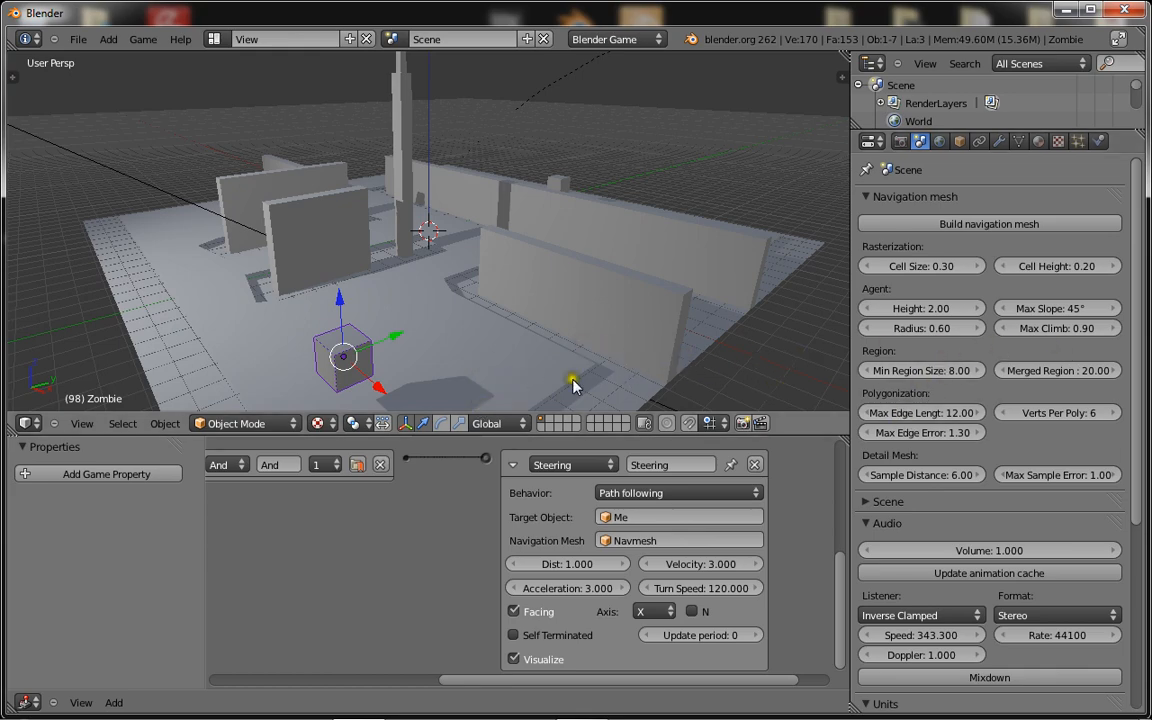
drag(576, 384, 490, 340)
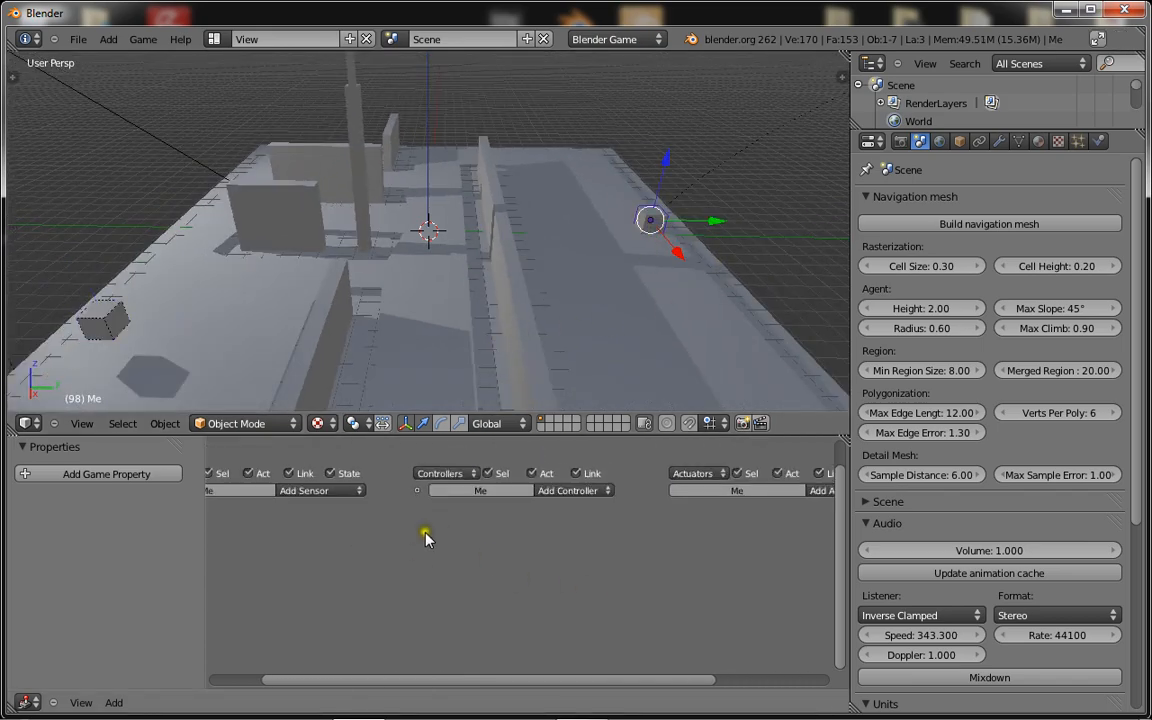
- Add Keyboard sensors, And controllers and Motion actuators to Me and link each chain
click(360, 490)
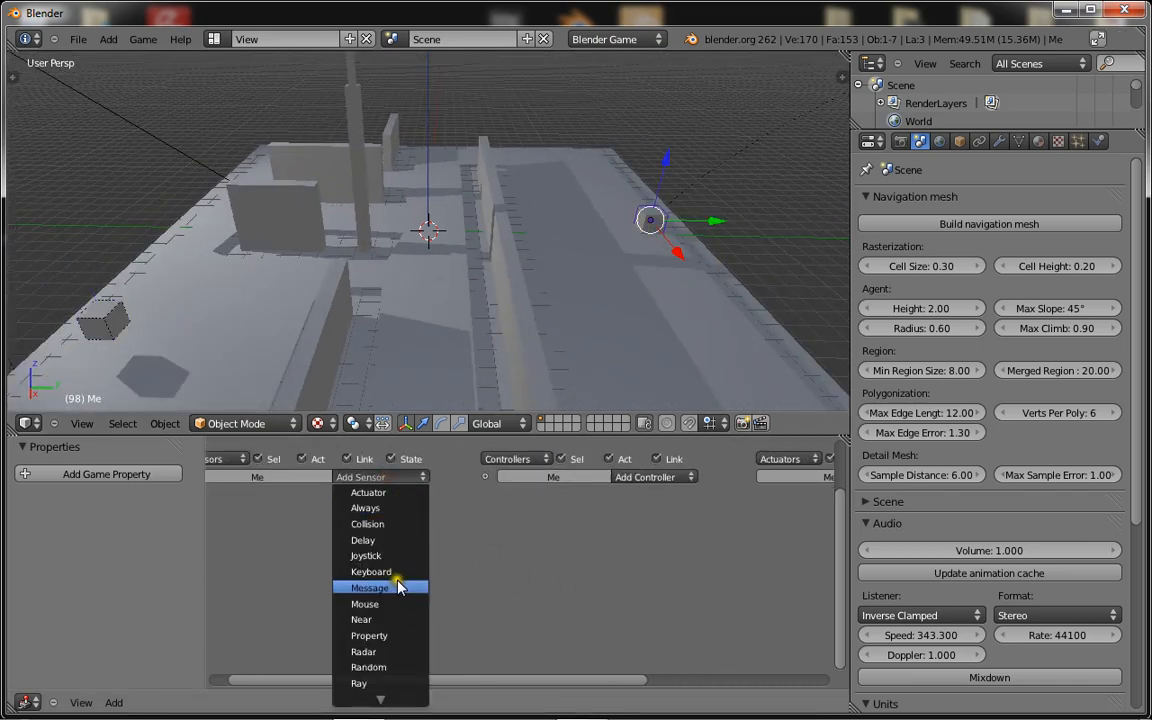
click(372, 572)
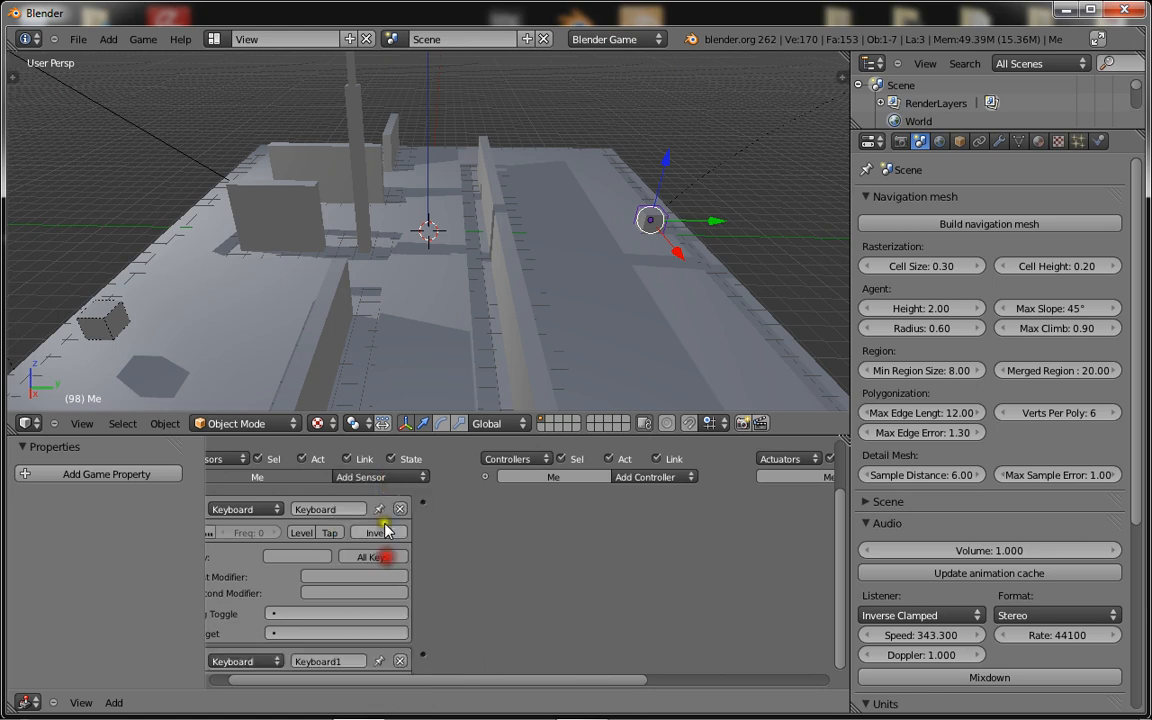
click(360, 476)
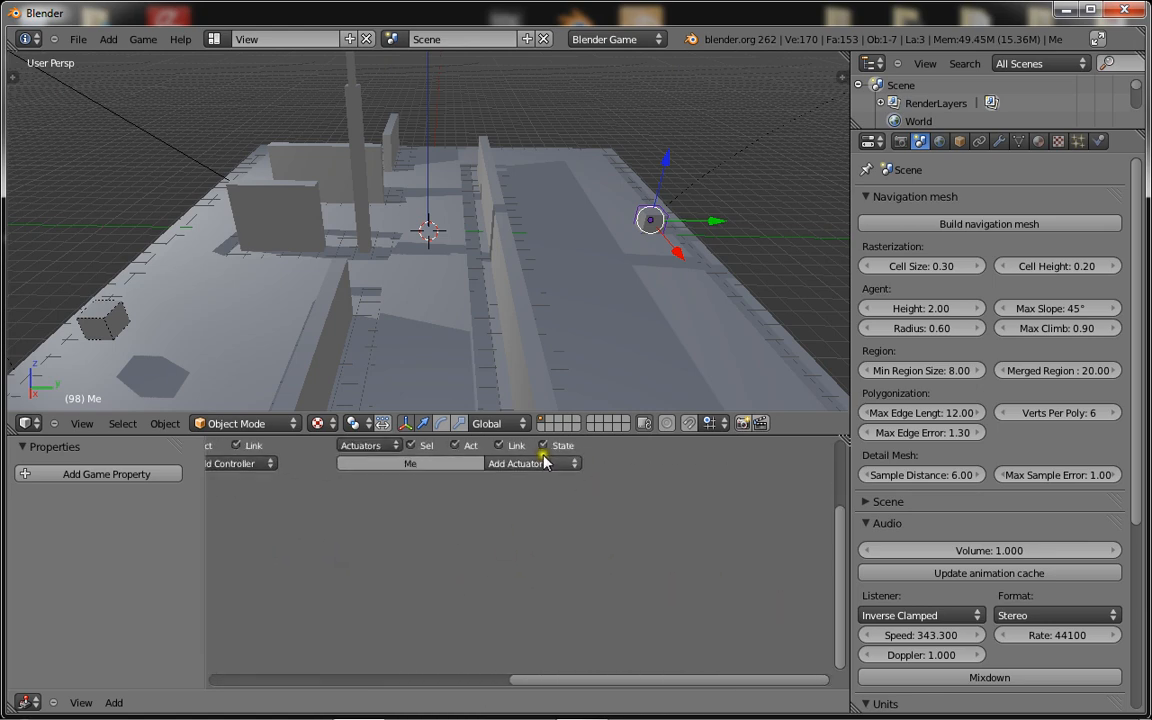
click(516, 464)
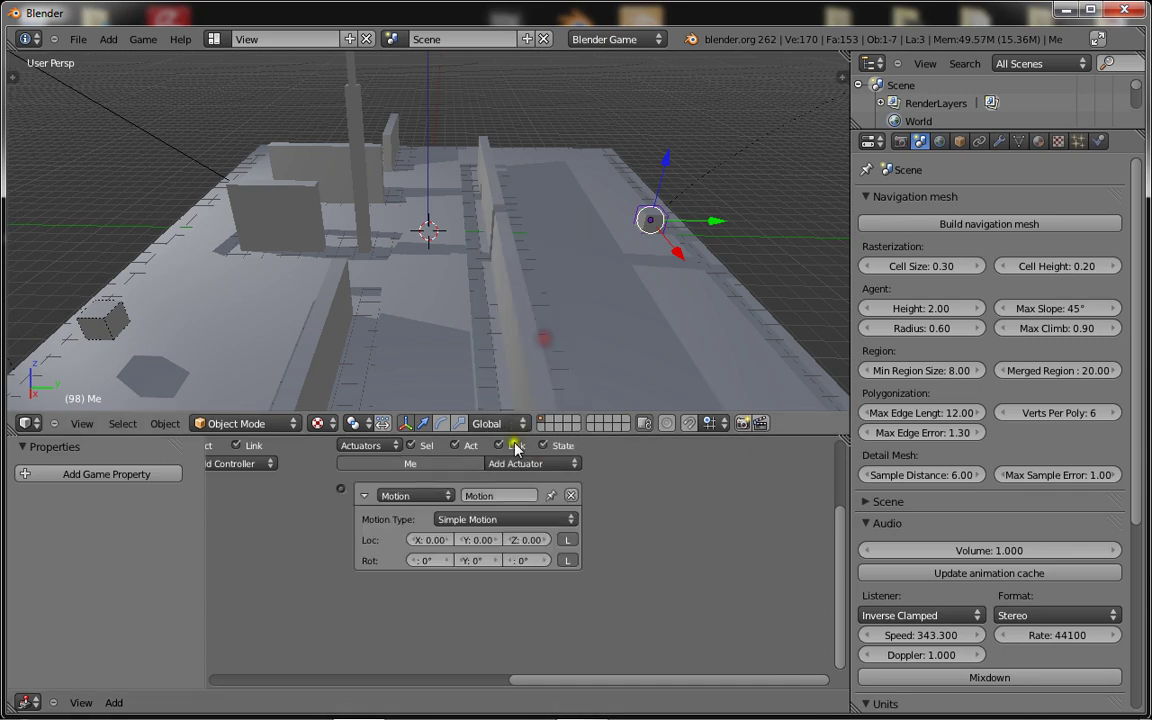
click(514, 464)
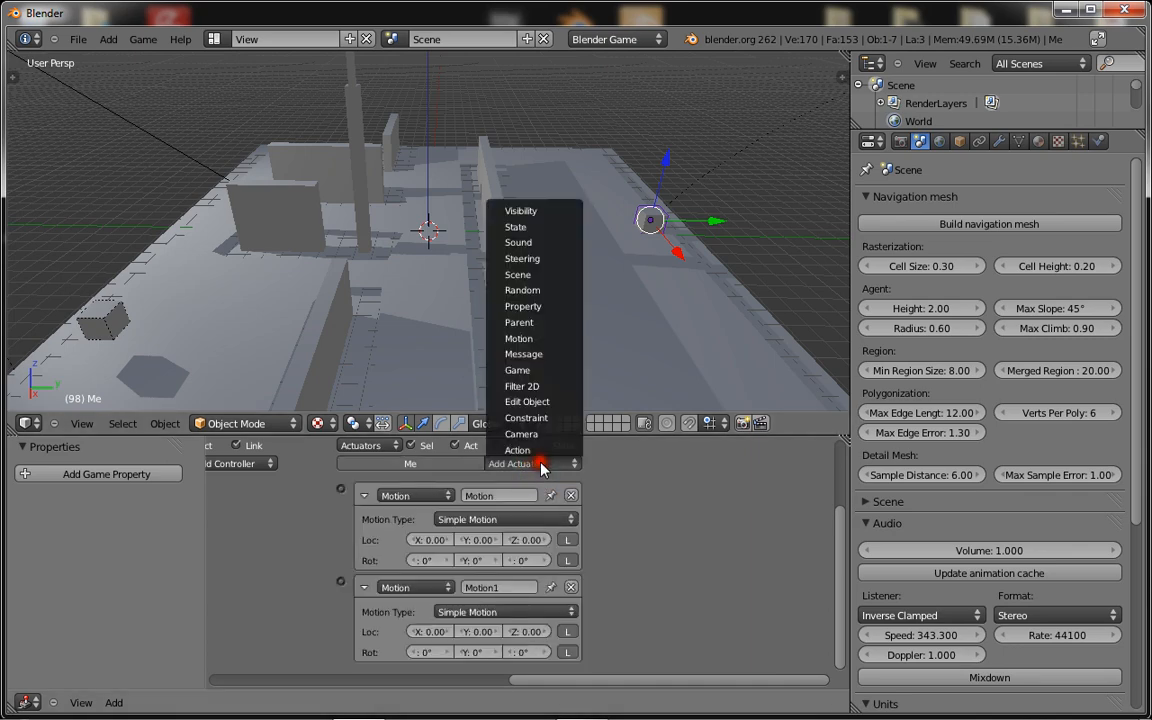
mouse_move(524, 354)
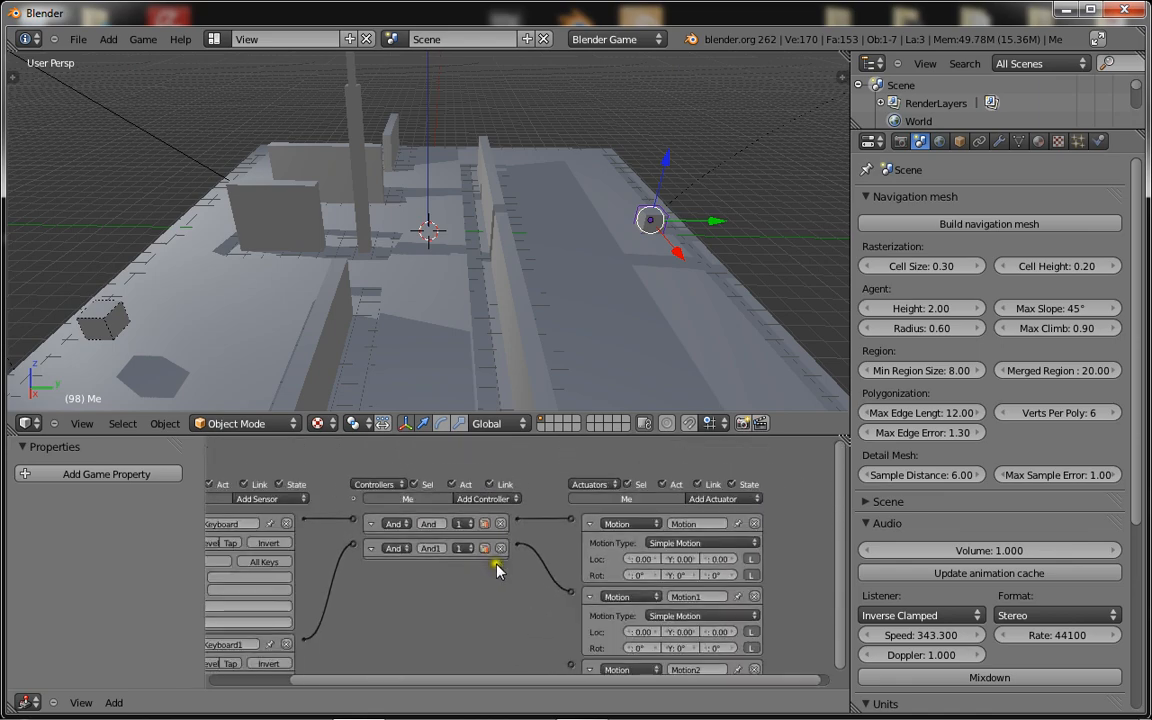
scroll(down, 3)
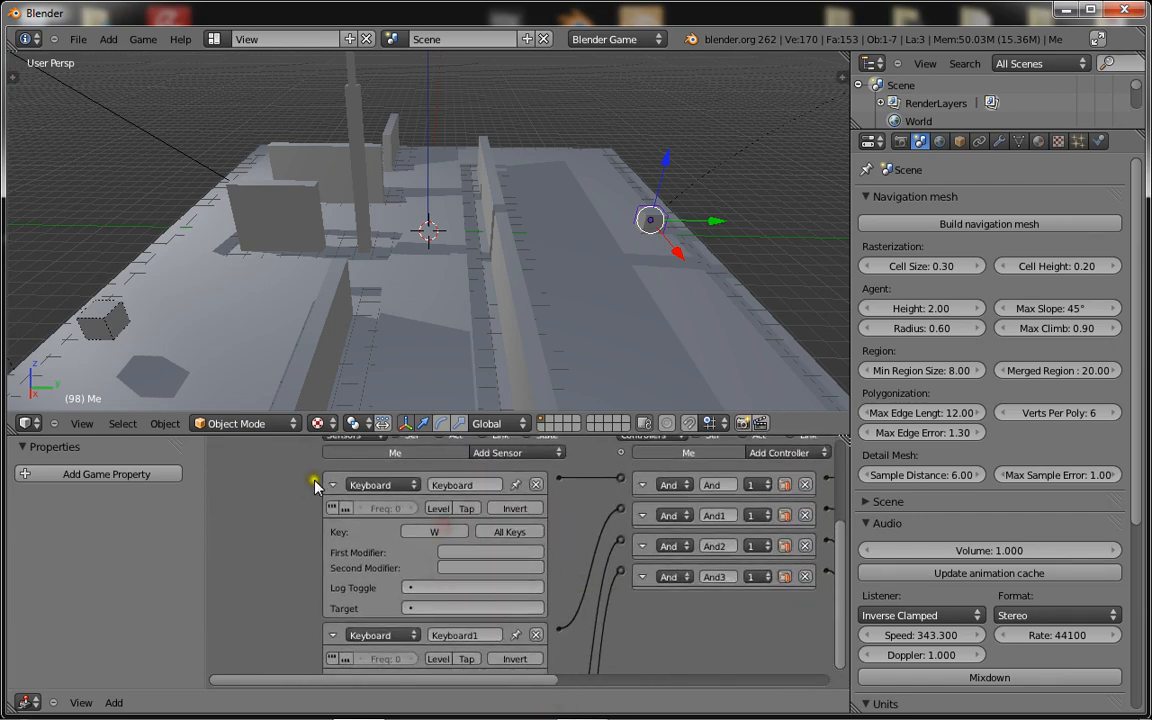
- Enter small Loc steps for the first and second Motion actuators
click(312, 484)
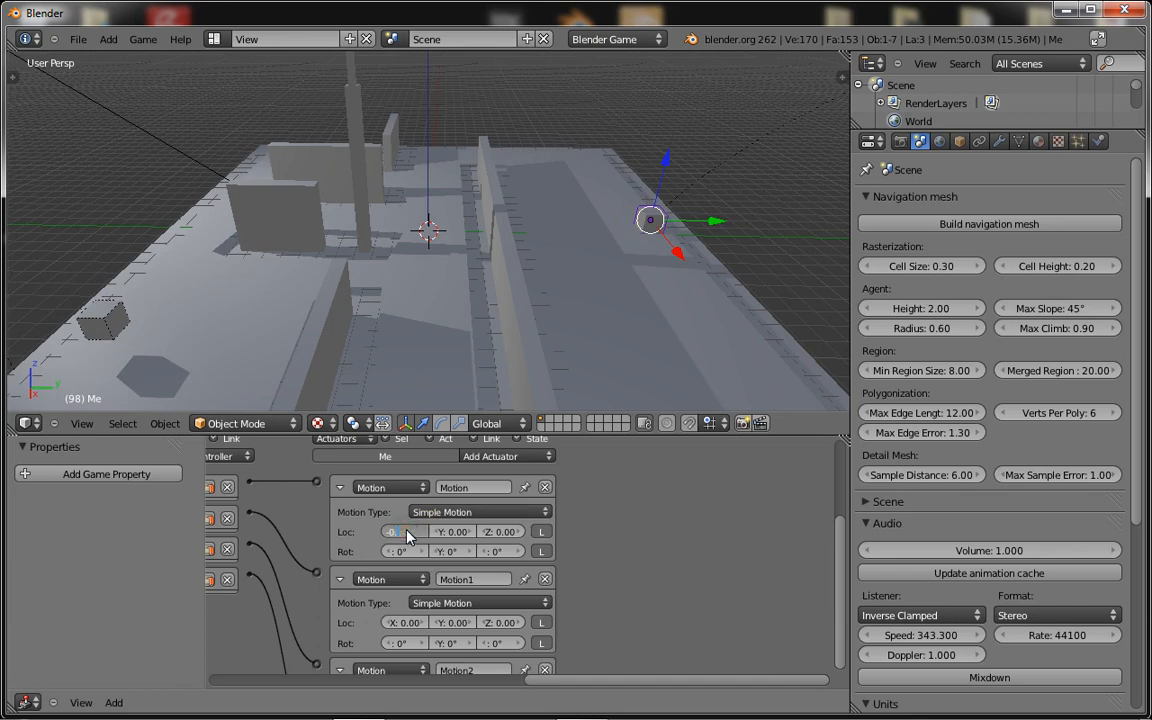
click(404, 532)
text(-0.05)
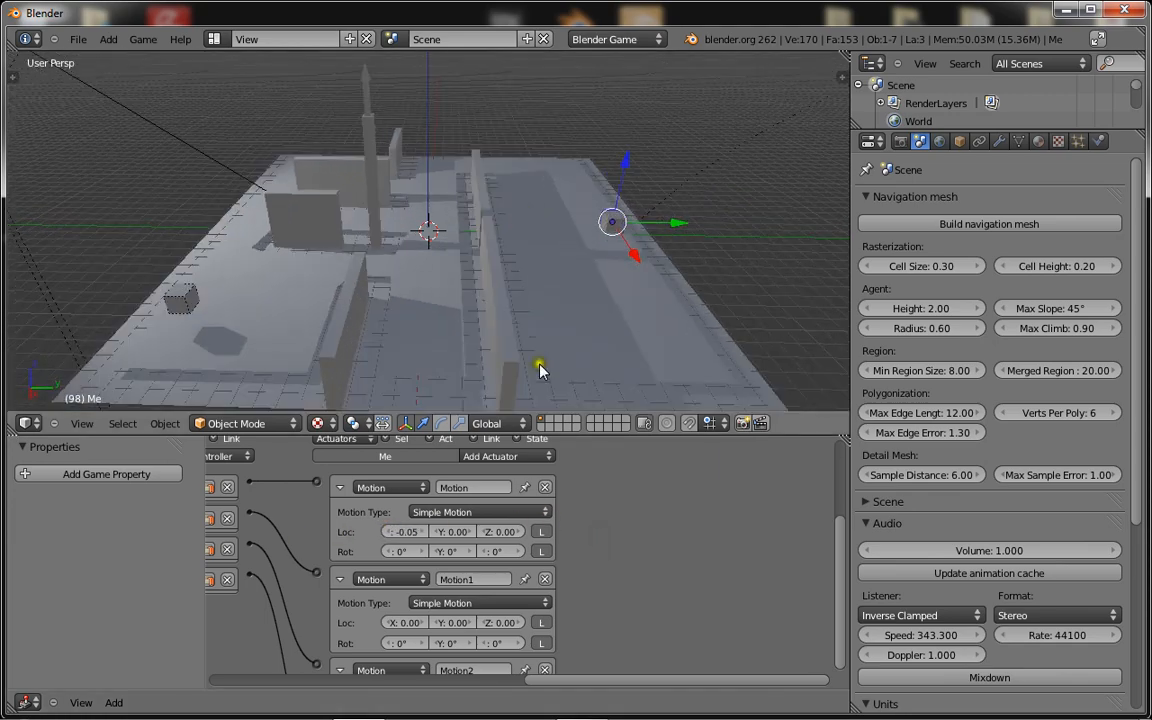
drag(540, 364, 264, 358)
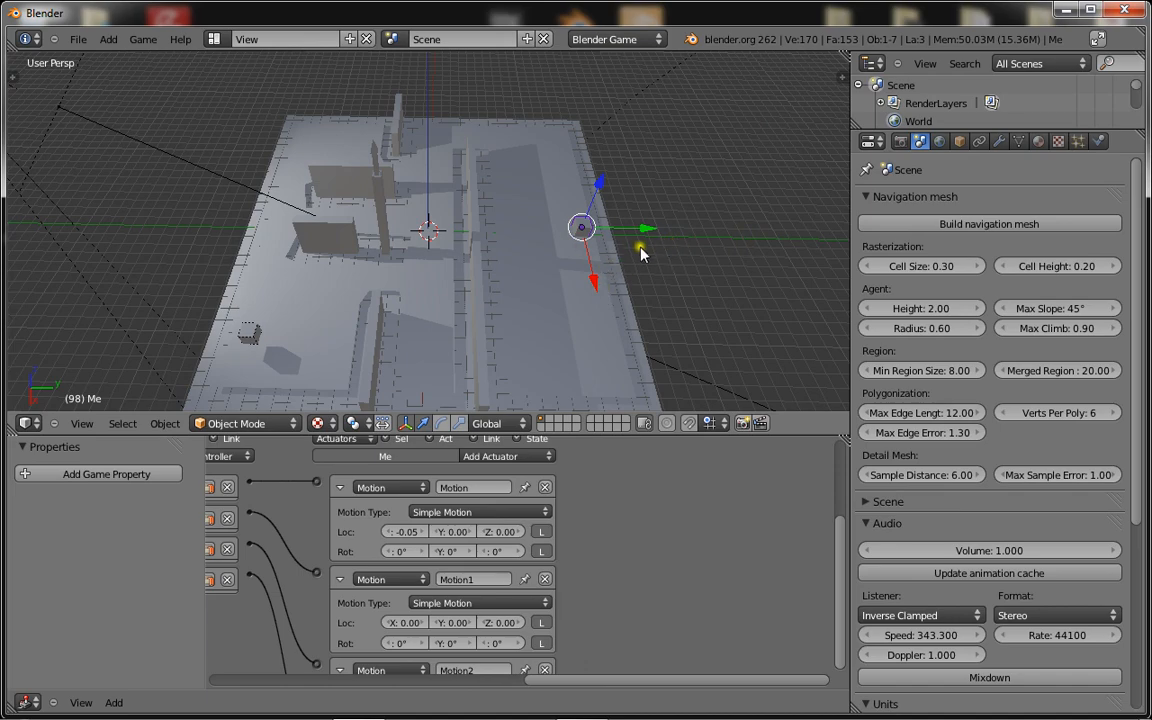
drag(640, 252, 378, 340)
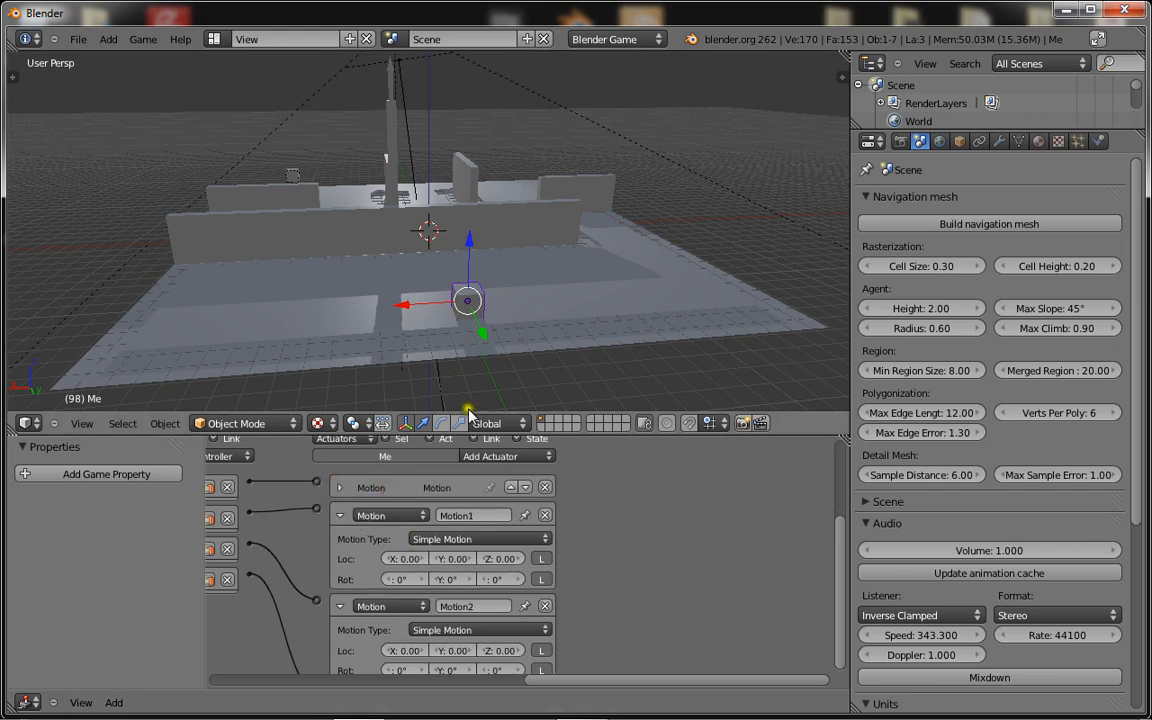
click(490, 580)
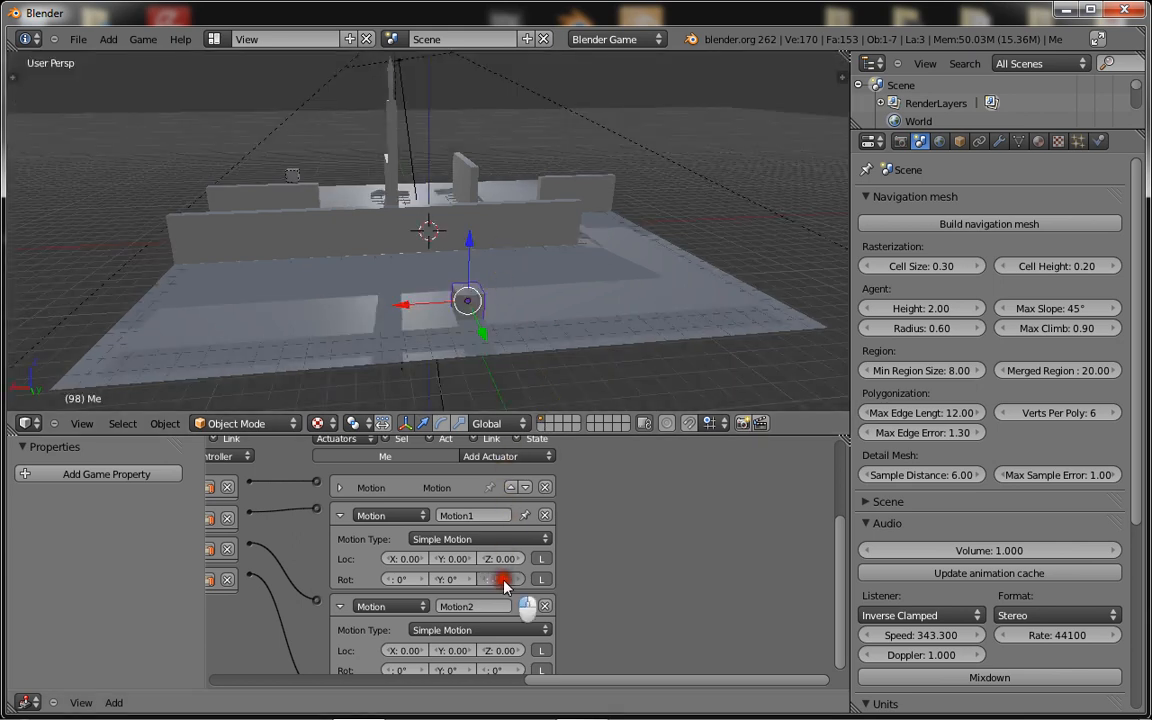
- Enter small Loc steps for the third and fourth Motion actuators
click(340, 516)
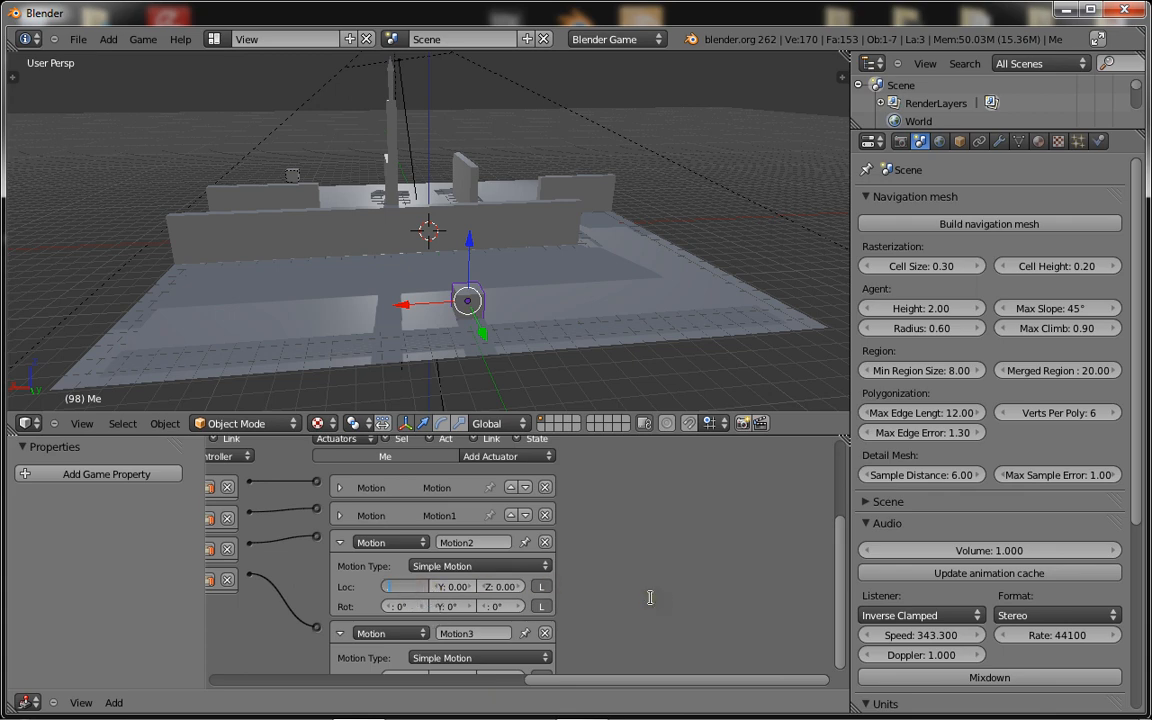
click(404, 586)
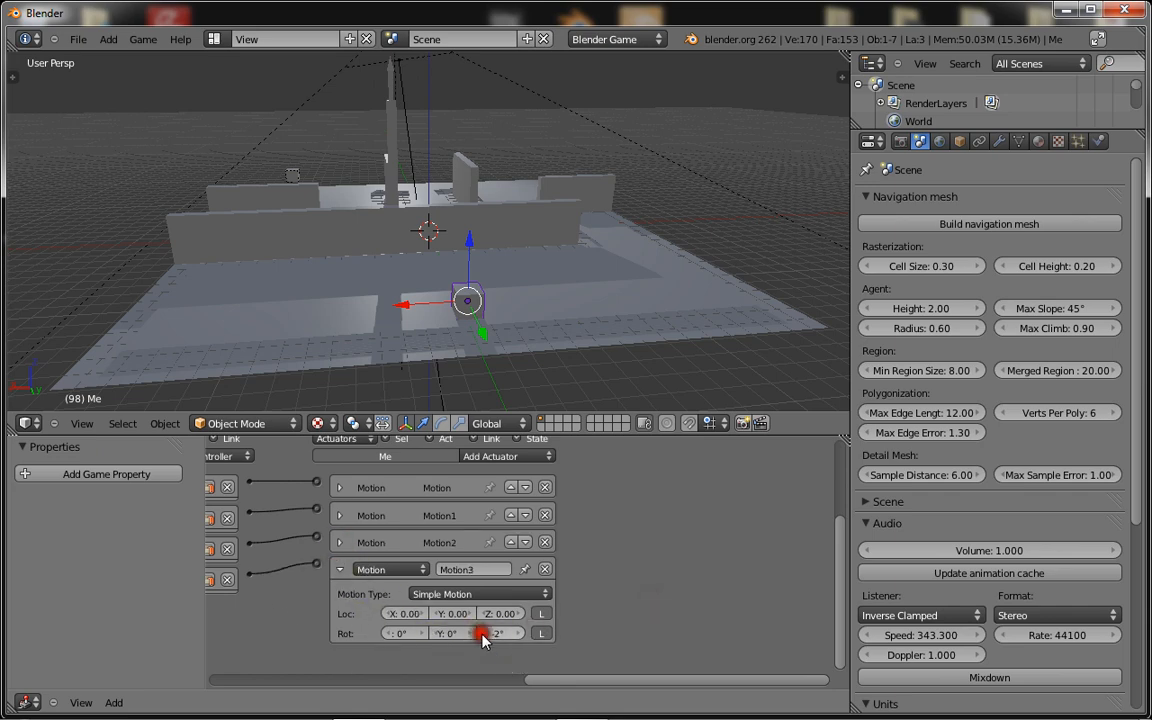
click(340, 568)
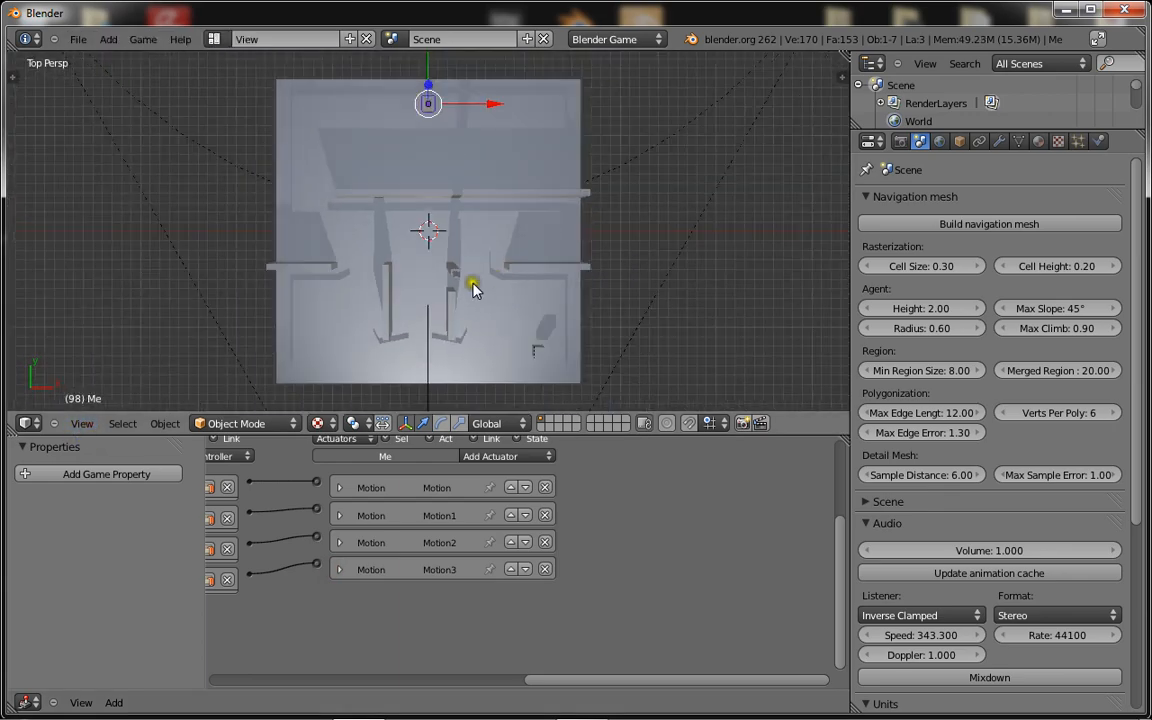
- Check Me's Physics Type and launch the game to walk around the maze
drag(476, 290, 490, 216)
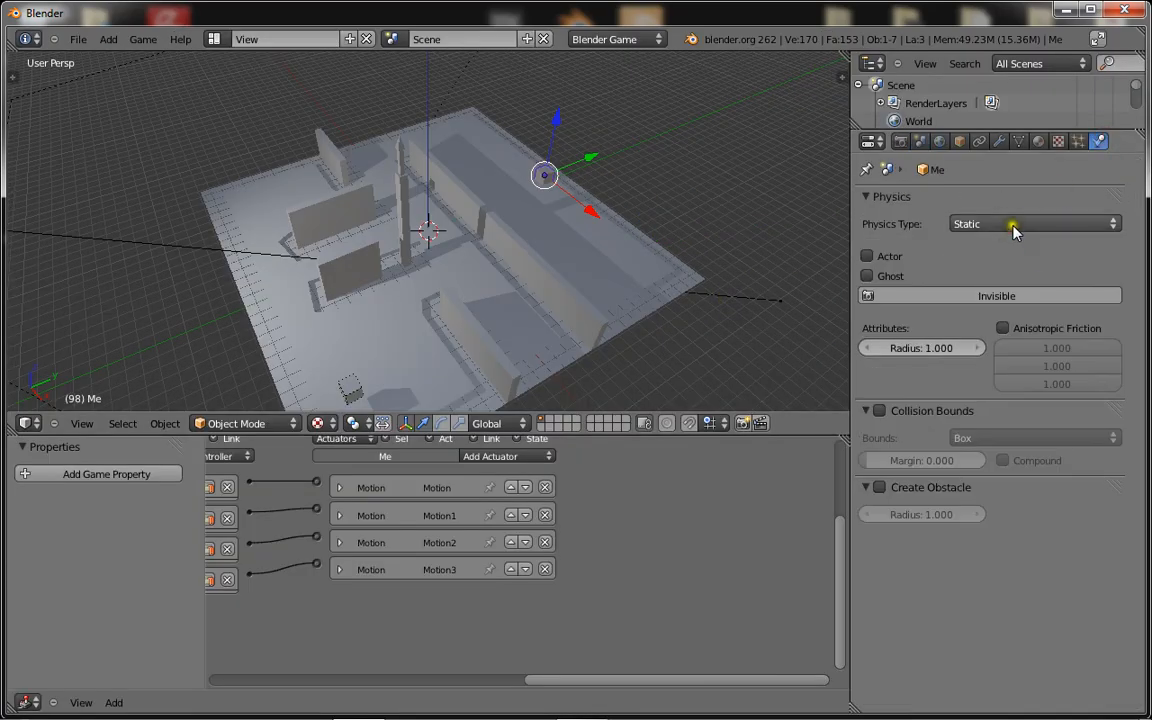
click(1032, 224)
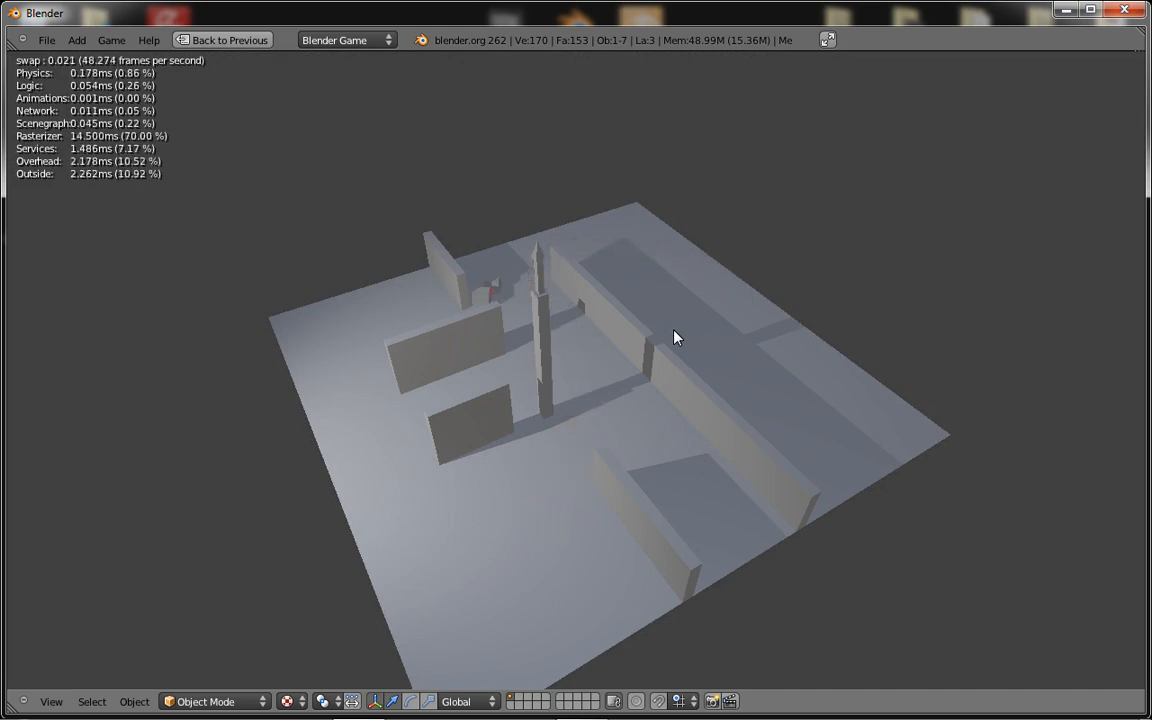
- Restart the game so the Zombie's red steering path lines draw toward the player
key(esc)
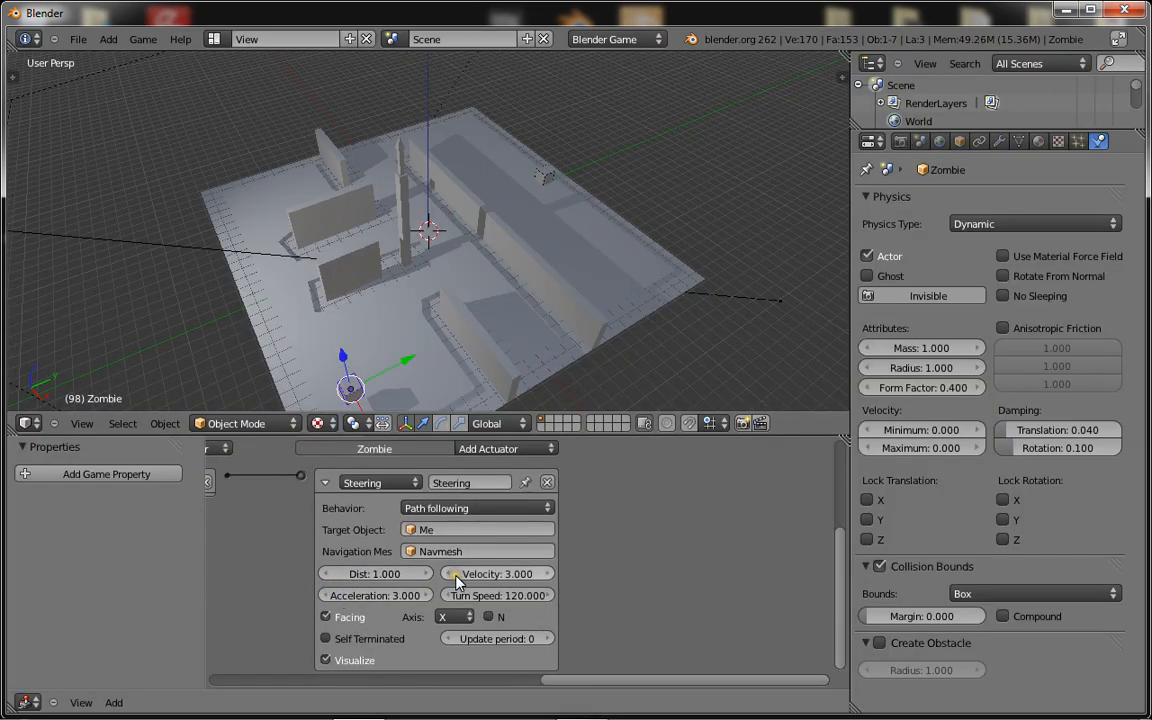
key(p)
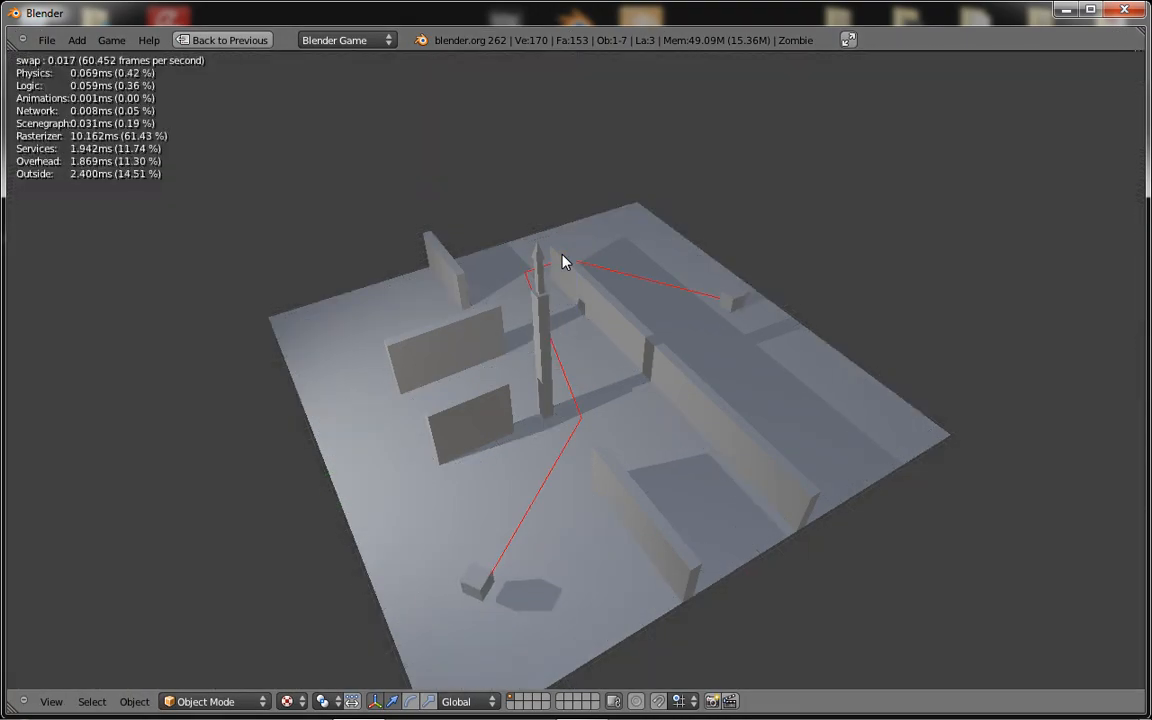